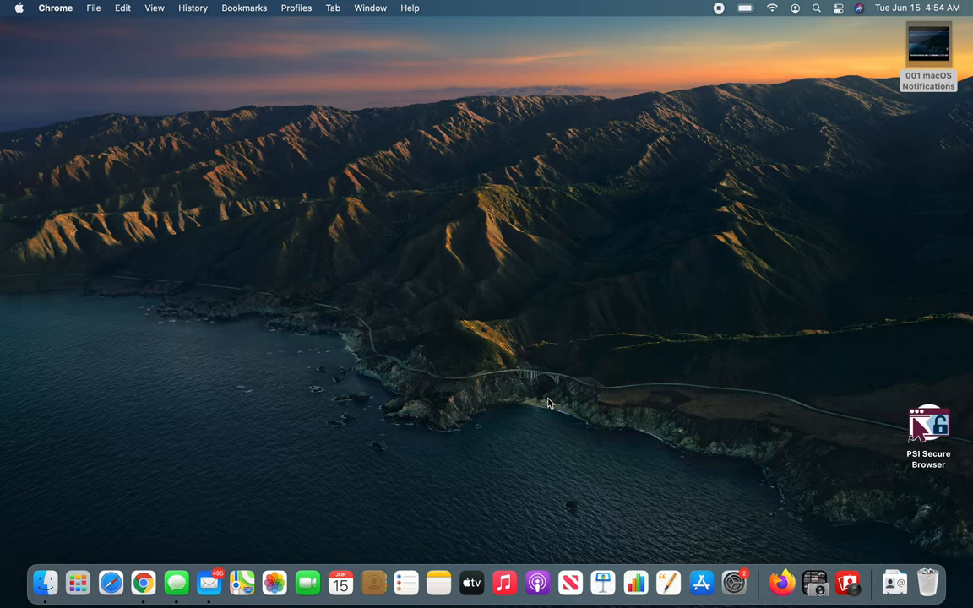
{"action": "mouse_move", "coordinate": [840, 11]}
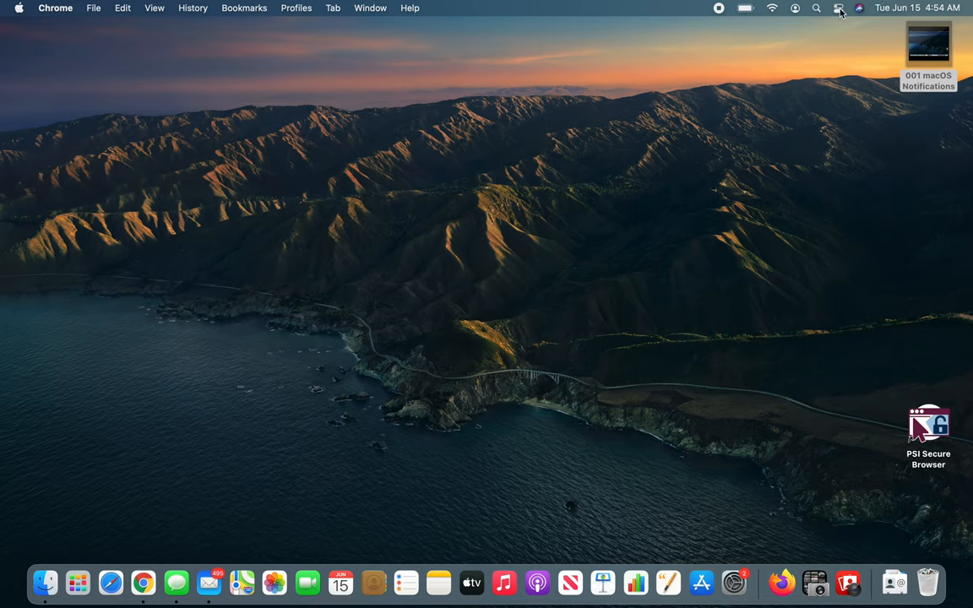
Open Notification Center, close it, reopen it, then reopen the widgets panel after the forecast page
{"action": "left_click", "coordinate": [839, 8]}
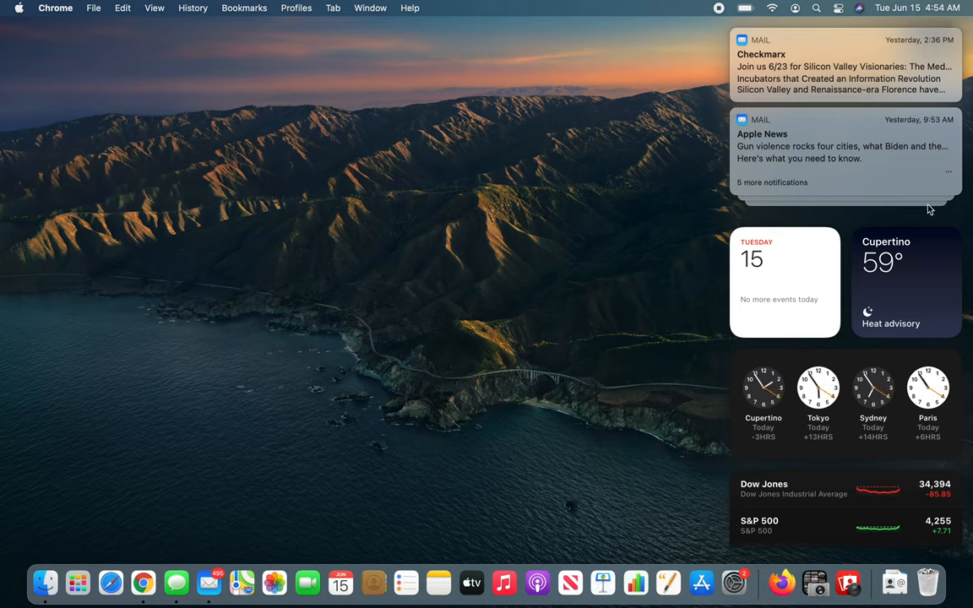
{"action": "left_click", "coordinate": [771, 182]}
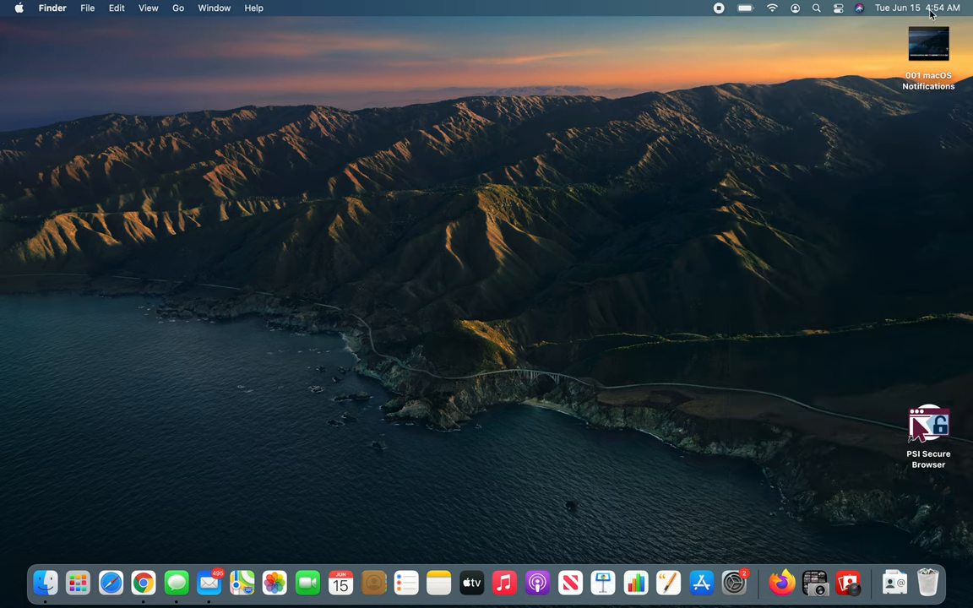
{"action": "left_click", "coordinate": [917, 8]}
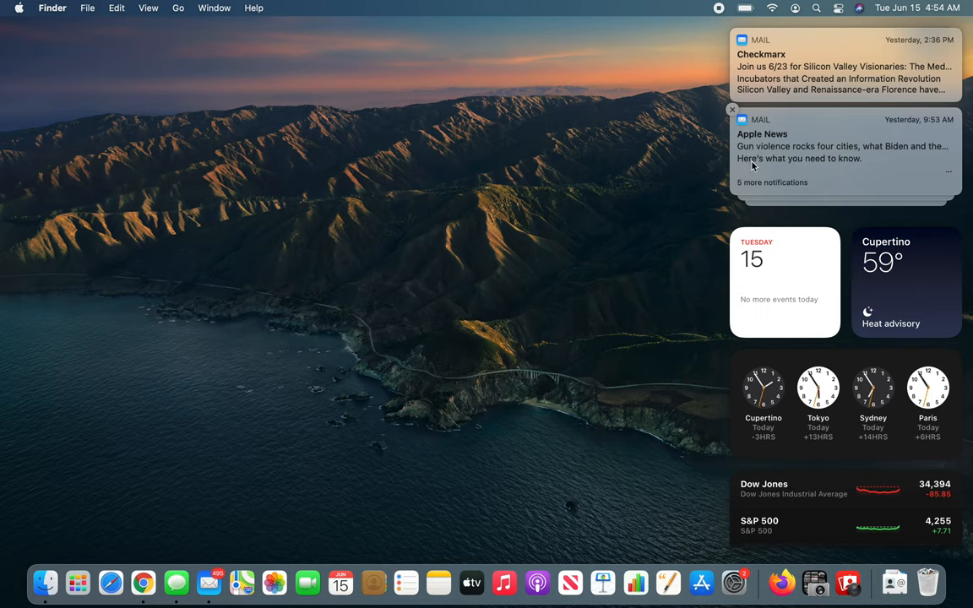
{"action": "mouse_move", "coordinate": [377, 435]}
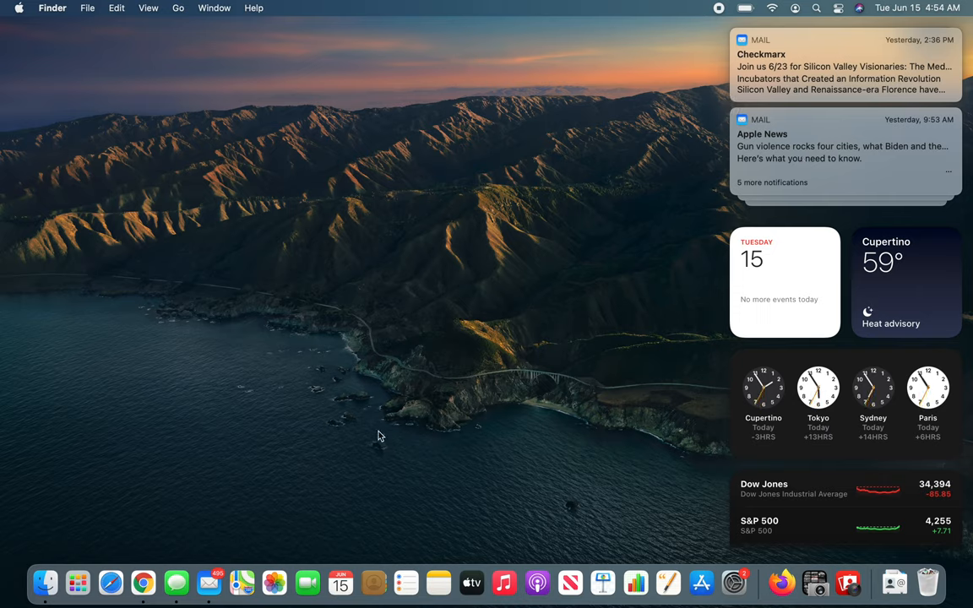
{"action": "mouse_move", "coordinate": [536, 175]}
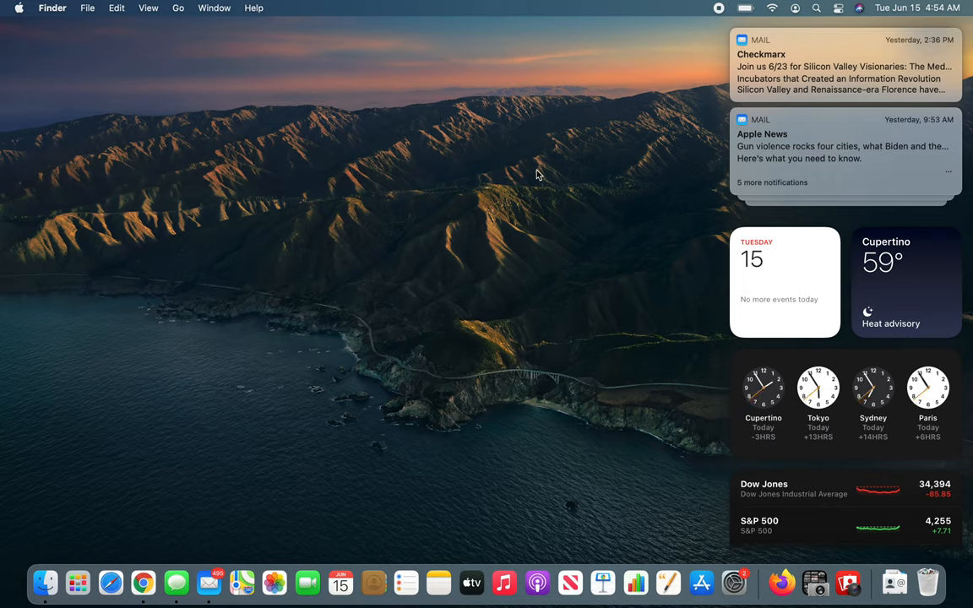
{"action": "mouse_move", "coordinate": [836, 63]}
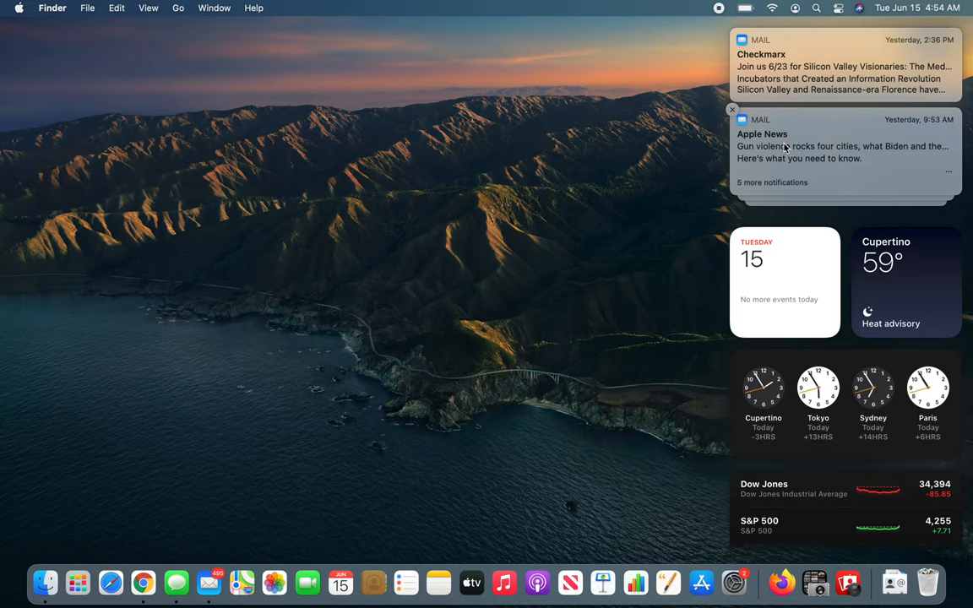
{"action": "mouse_move", "coordinate": [837, 163]}
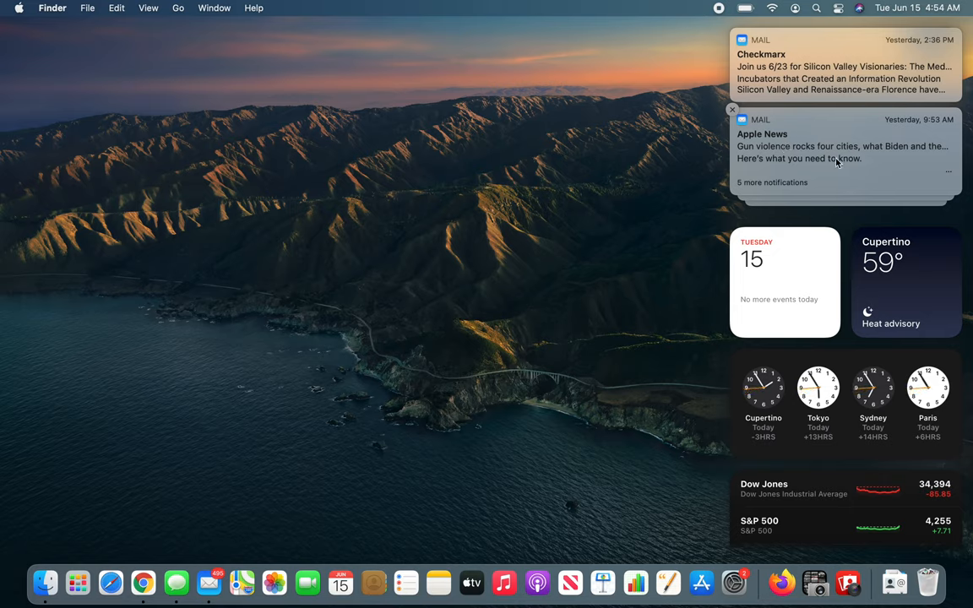
{"action": "mouse_move", "coordinate": [891, 377]}
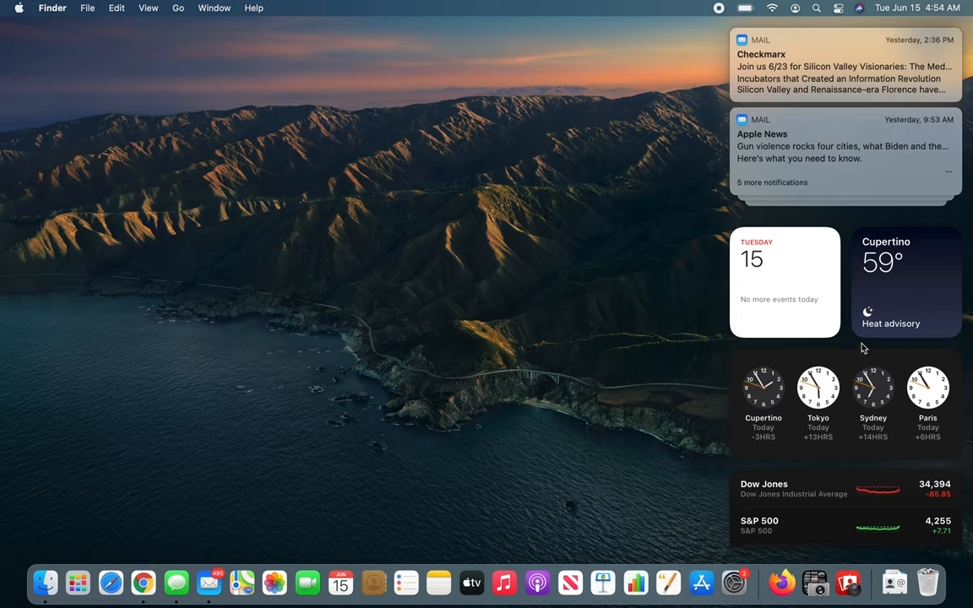
{"action": "mouse_move", "coordinate": [908, 260]}
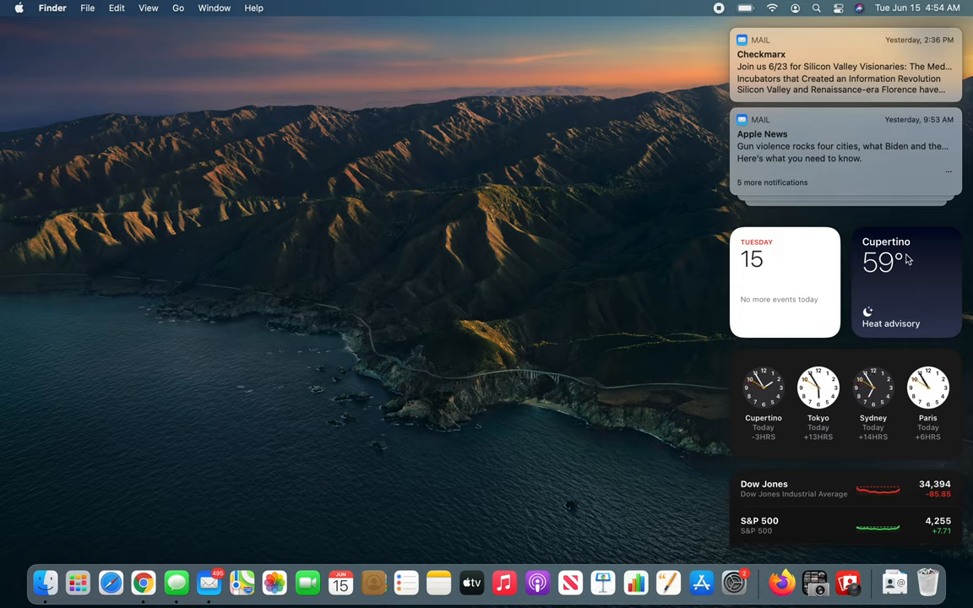
{"action": "mouse_move", "coordinate": [887, 317]}
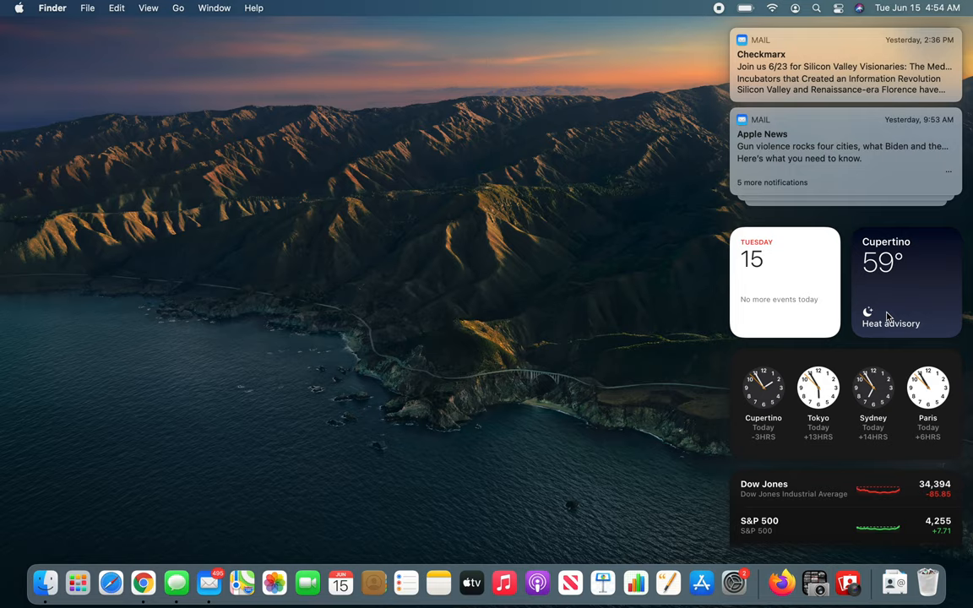
{"action": "mouse_move", "coordinate": [912, 277]}
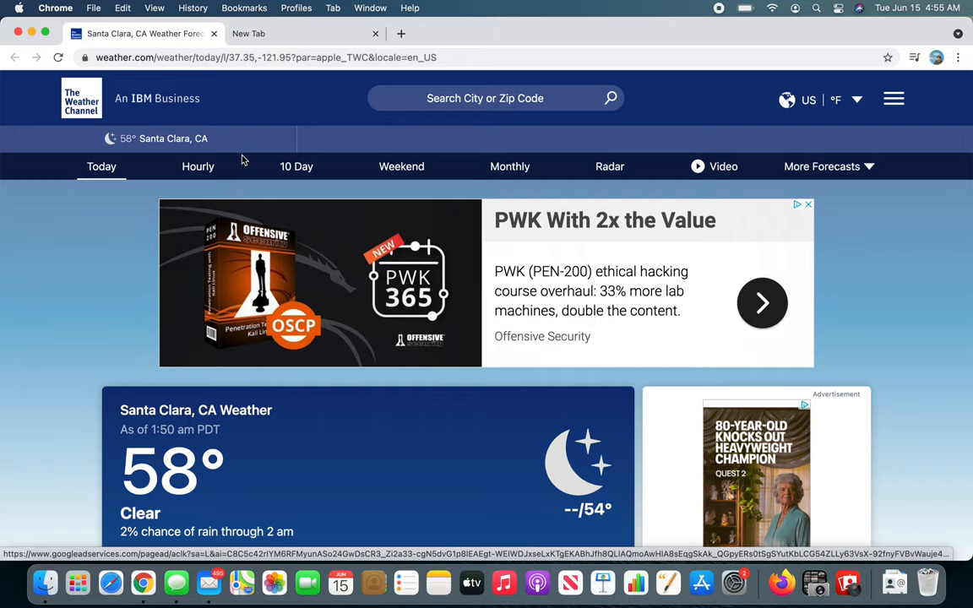
{"action": "left_click", "coordinate": [249, 33]}
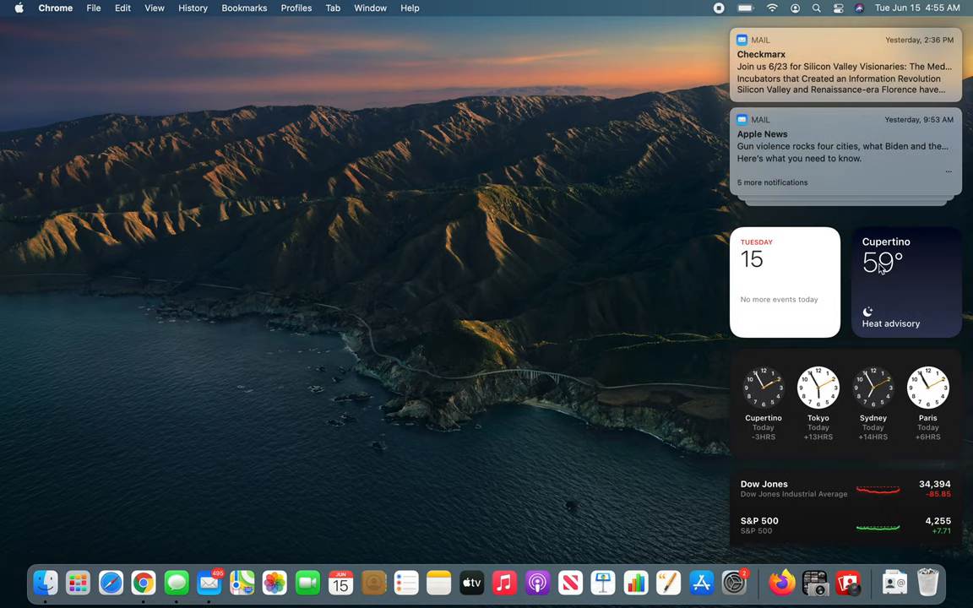
Edit the weather widget's location to 43016 (Dublin) and finish editing
{"action": "right_click", "coordinate": [882, 262]}
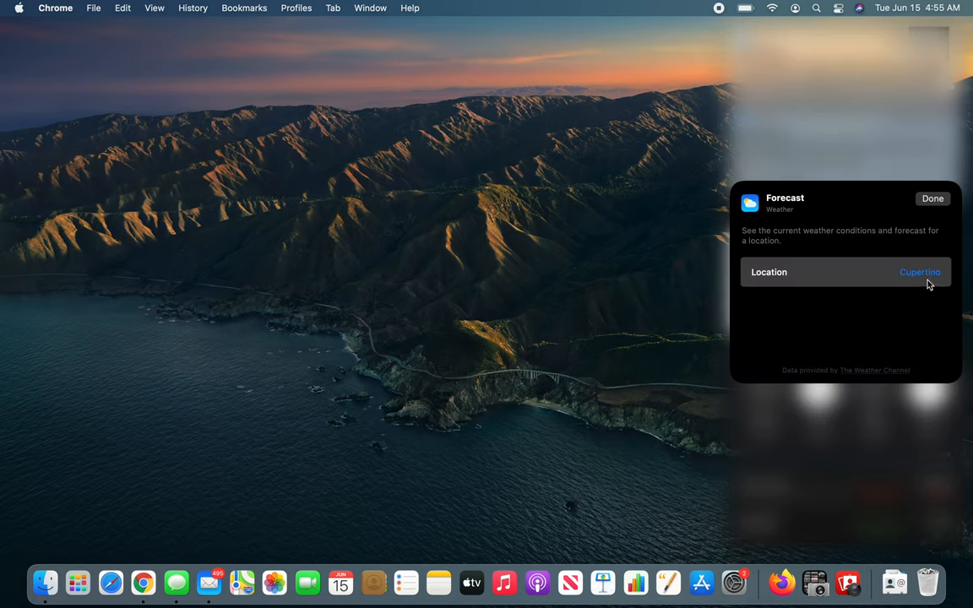
{"action": "mouse_move", "coordinate": [862, 288]}
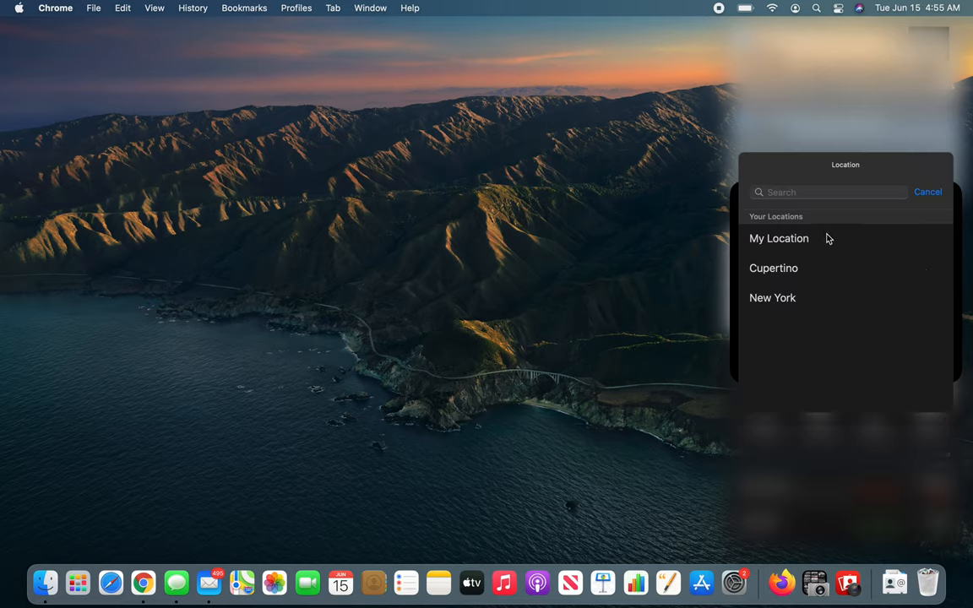
{"action": "left_click", "coordinate": [828, 192]}
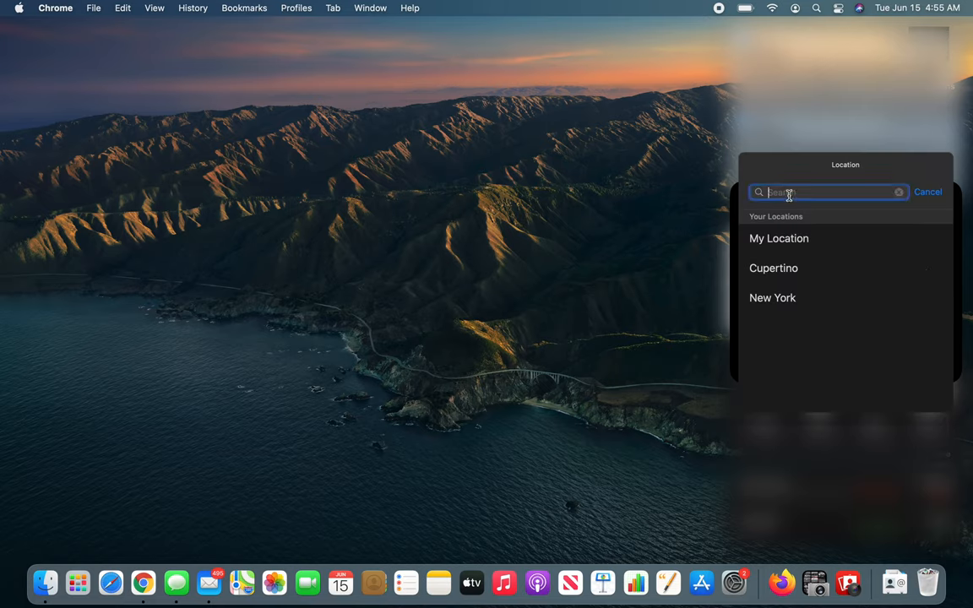
{"action": "type", "text": "43016"}
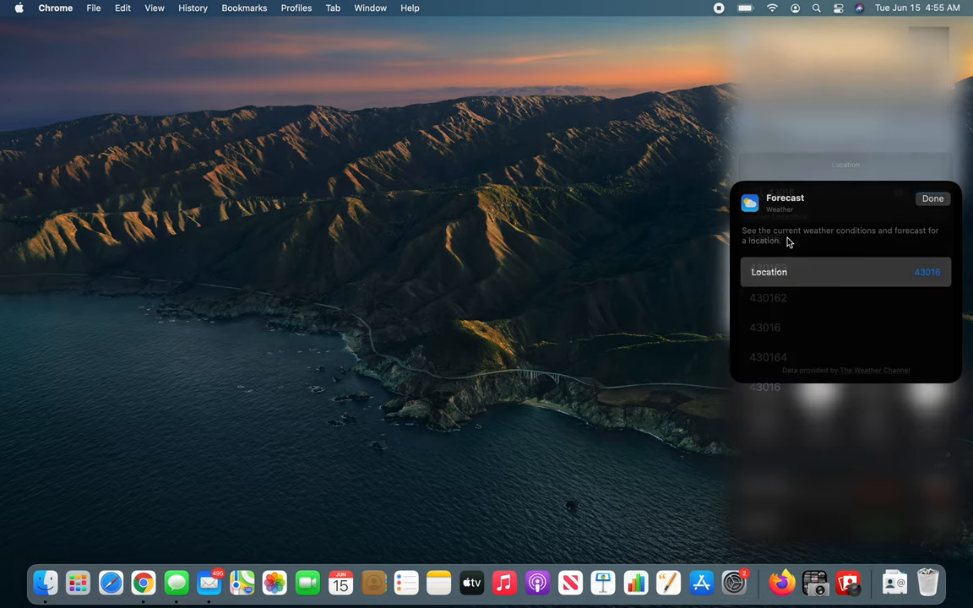
{"action": "left_click", "coordinate": [927, 272]}
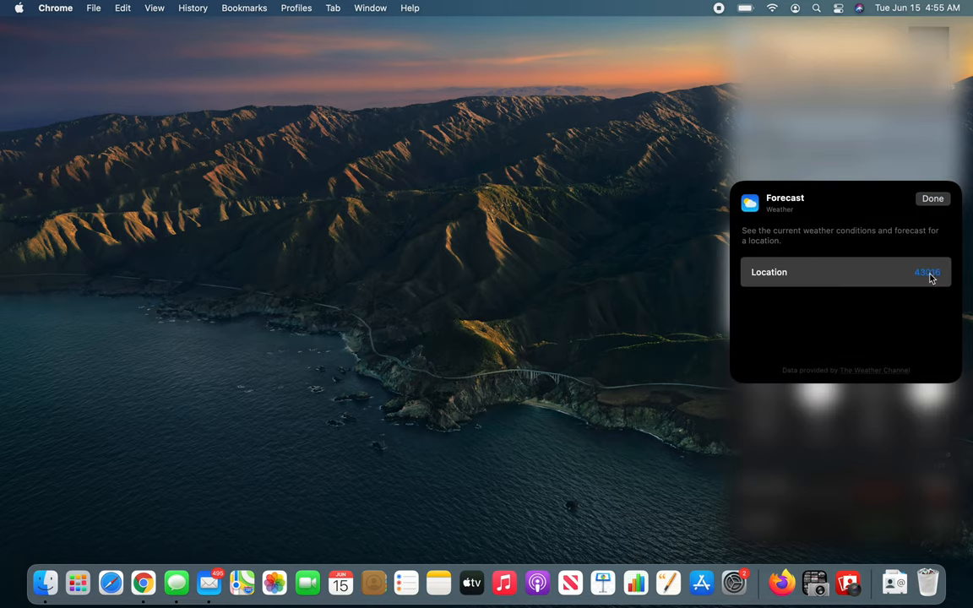
{"action": "left_click", "coordinate": [932, 197]}
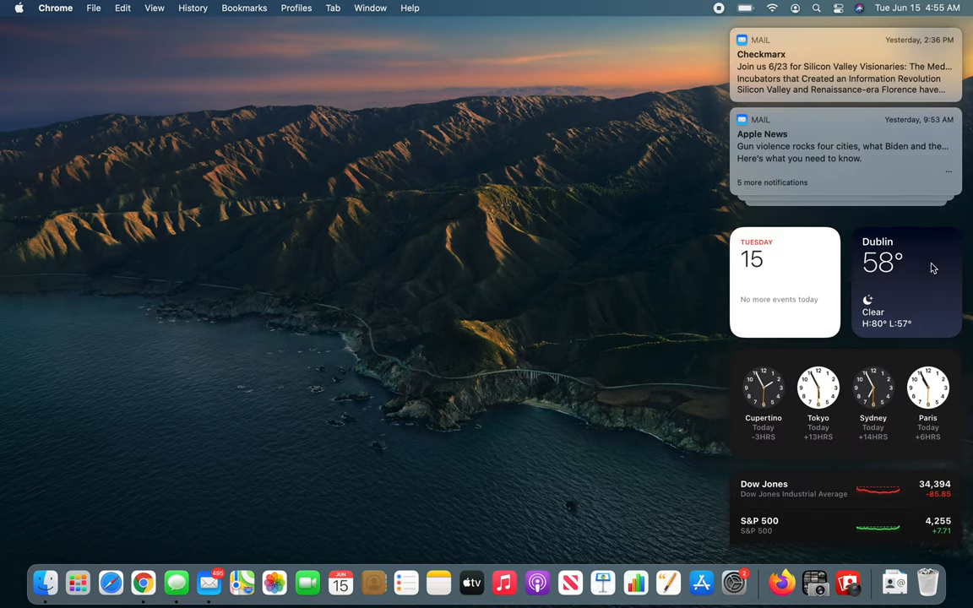
{"action": "mouse_move", "coordinate": [911, 285]}
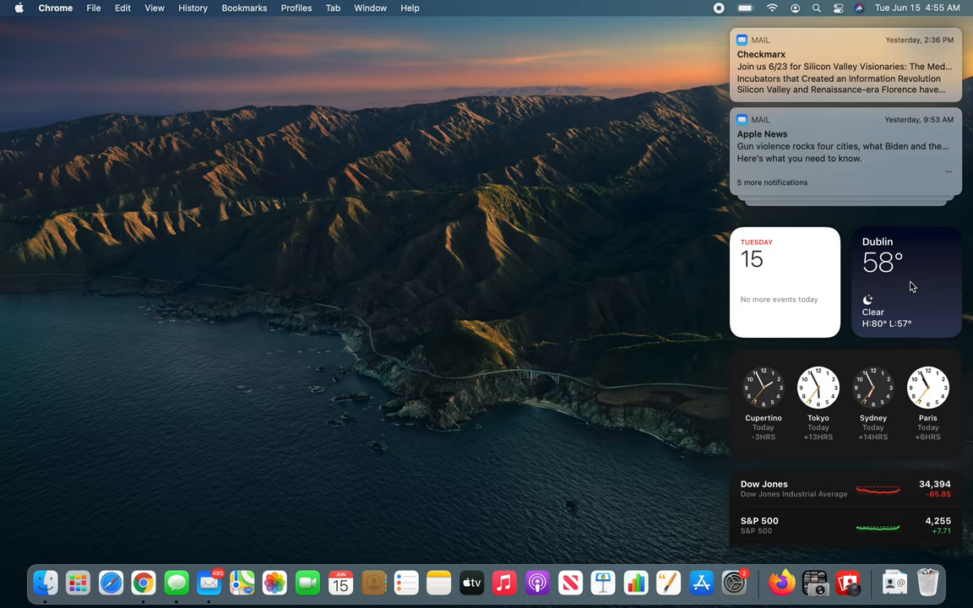
{"action": "mouse_move", "coordinate": [911, 294]}
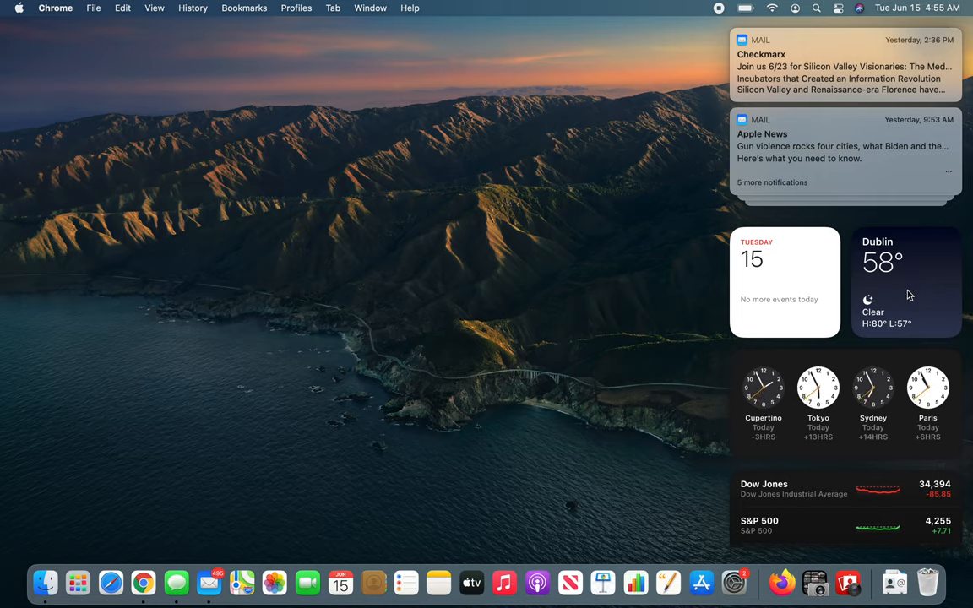
{"action": "mouse_move", "coordinate": [911, 410]}
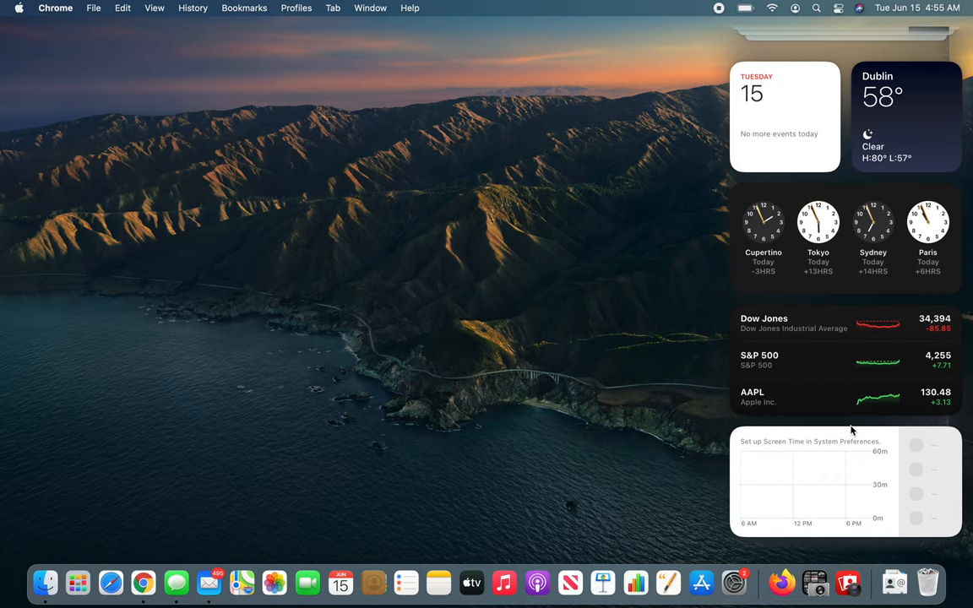
Scroll down the widgets to reveal the stocks list and Screen Time widget
{"action": "scroll", "scroll_direction": "down", "scroll_amount": 3}
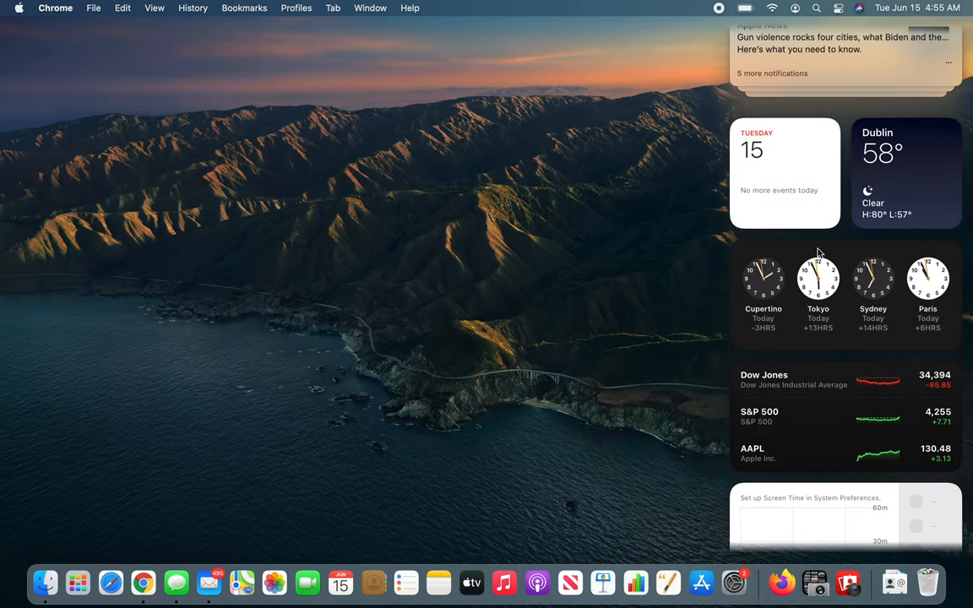
{"action": "mouse_move", "coordinate": [918, 194]}
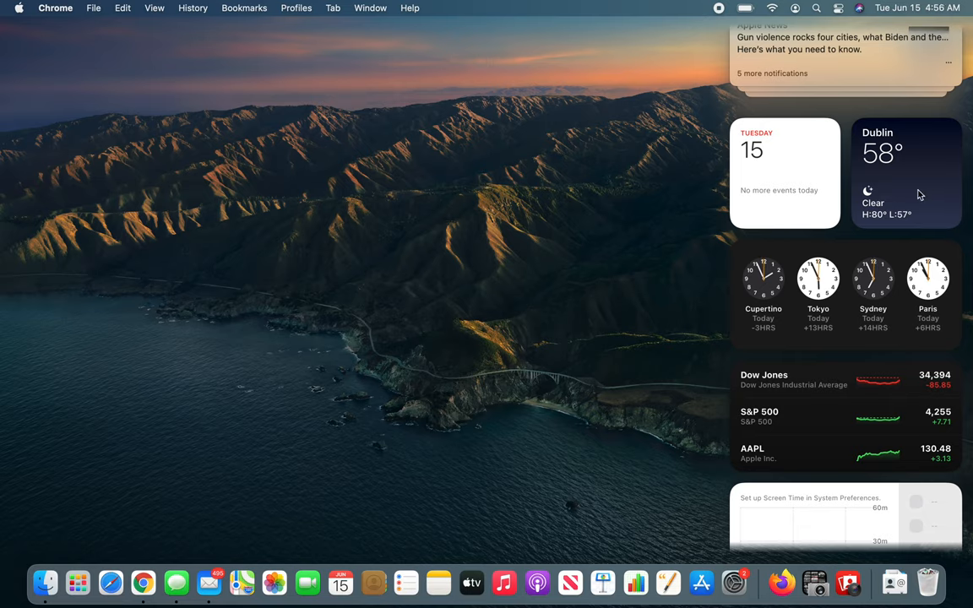
Resize the Dublin weather widget to Medium to show the hourly forecast
{"action": "right_click", "coordinate": [906, 173]}
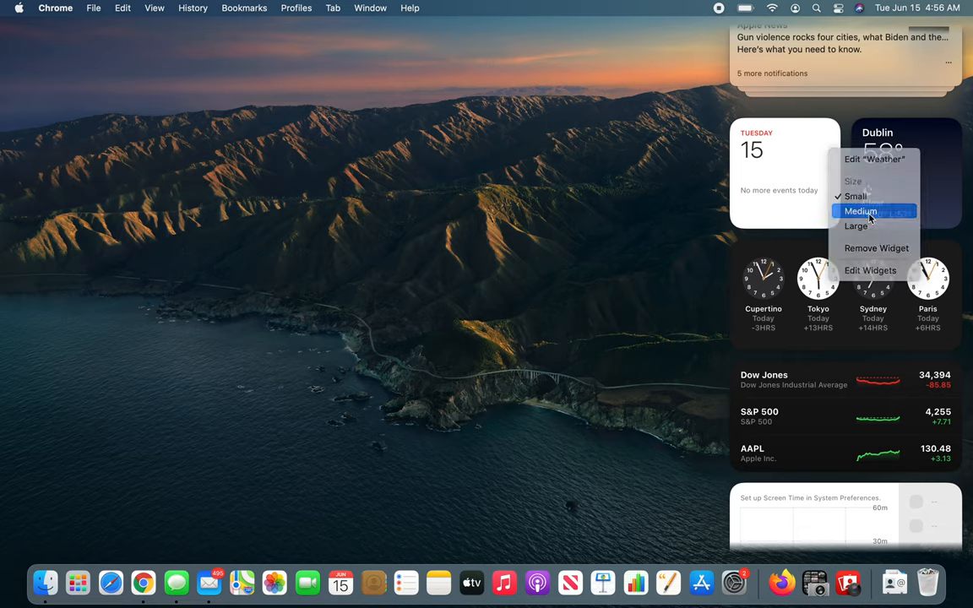
{"action": "left_click", "coordinate": [859, 211]}
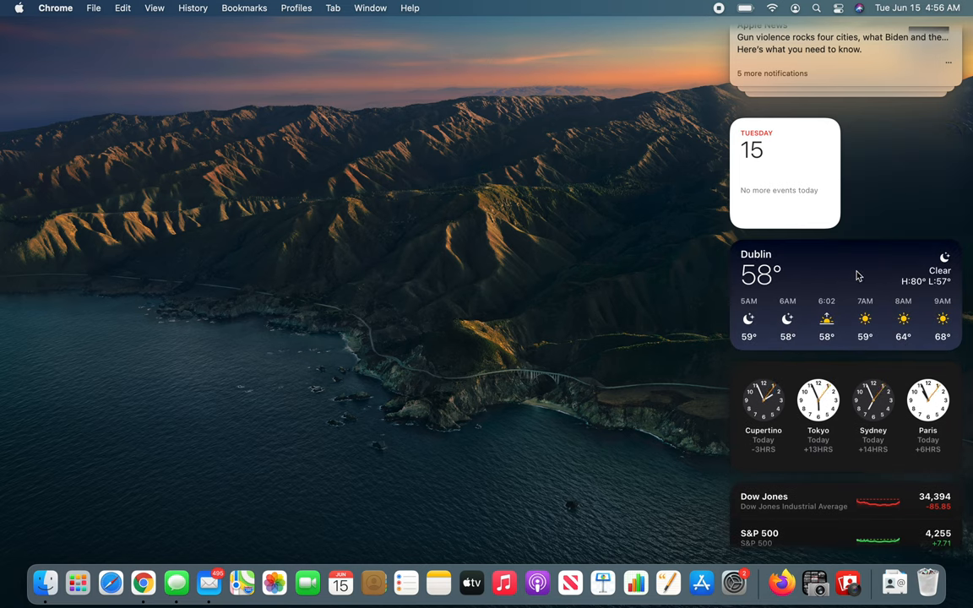
{"action": "mouse_move", "coordinate": [880, 349]}
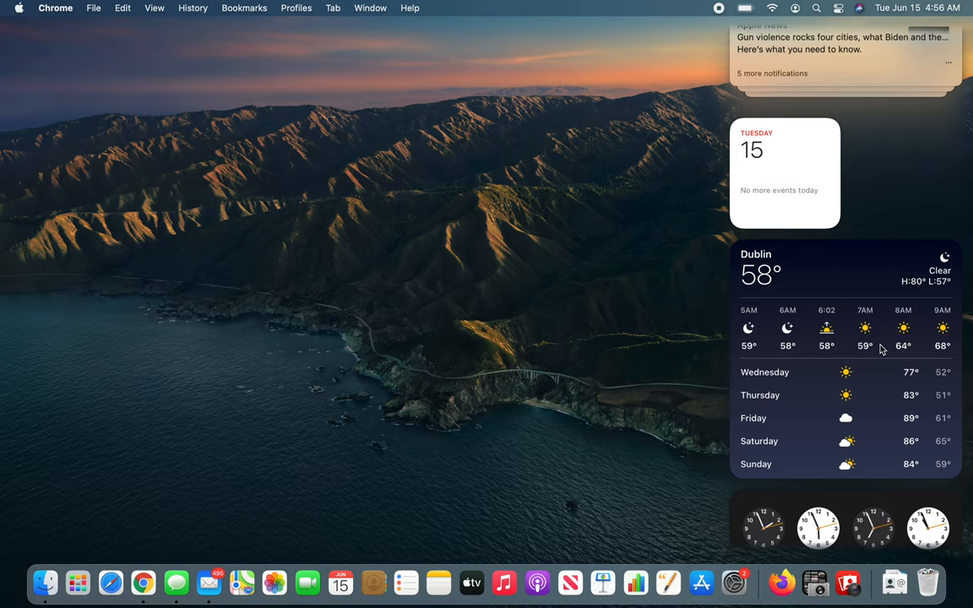
{"action": "mouse_move", "coordinate": [884, 346]}
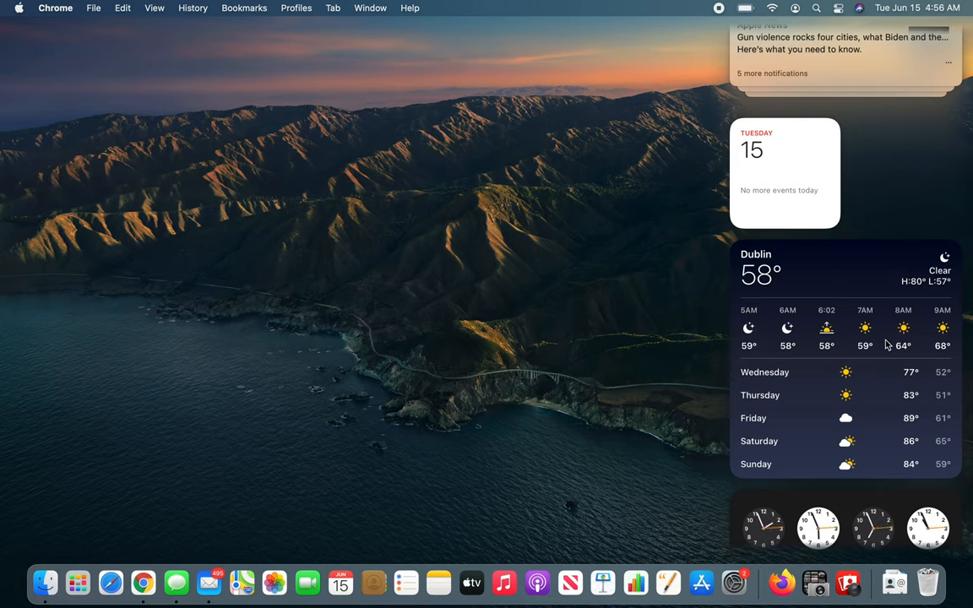
{"action": "mouse_move", "coordinate": [889, 315]}
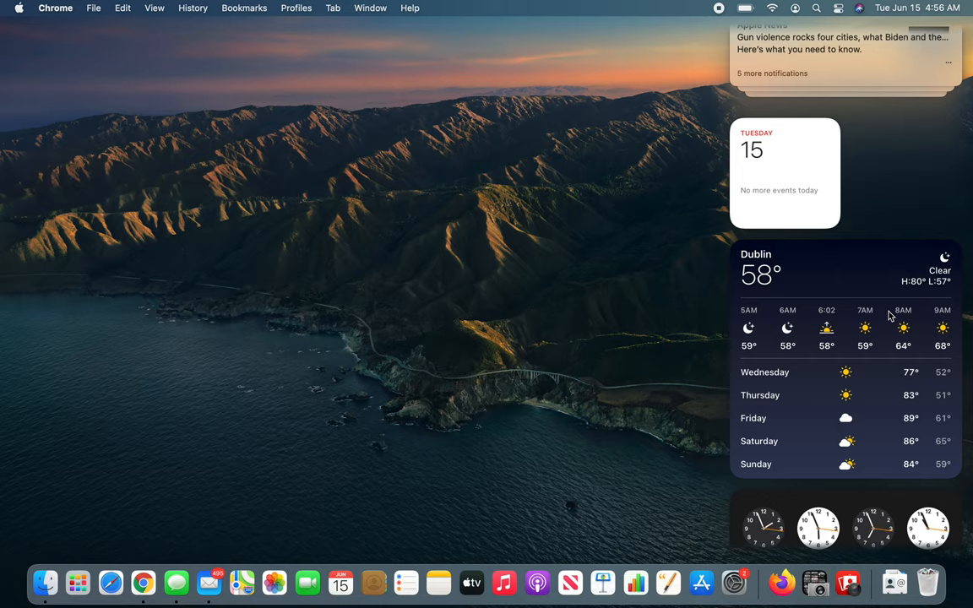
{"action": "mouse_move", "coordinate": [865, 315]}
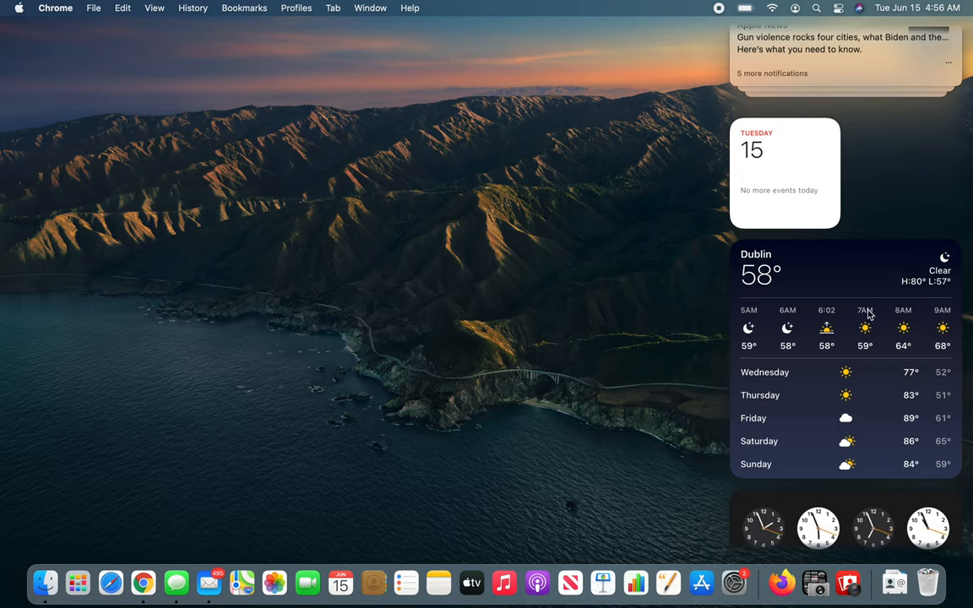
{"action": "mouse_move", "coordinate": [827, 305]}
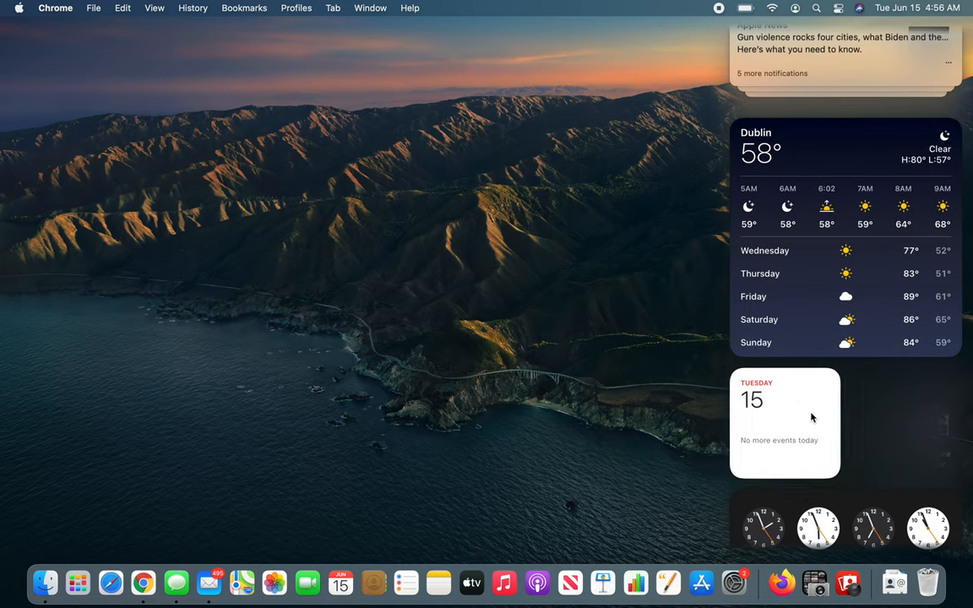
Open the calendar widget's options, then close the Date & Time settings
{"action": "right_click", "coordinate": [784, 414]}
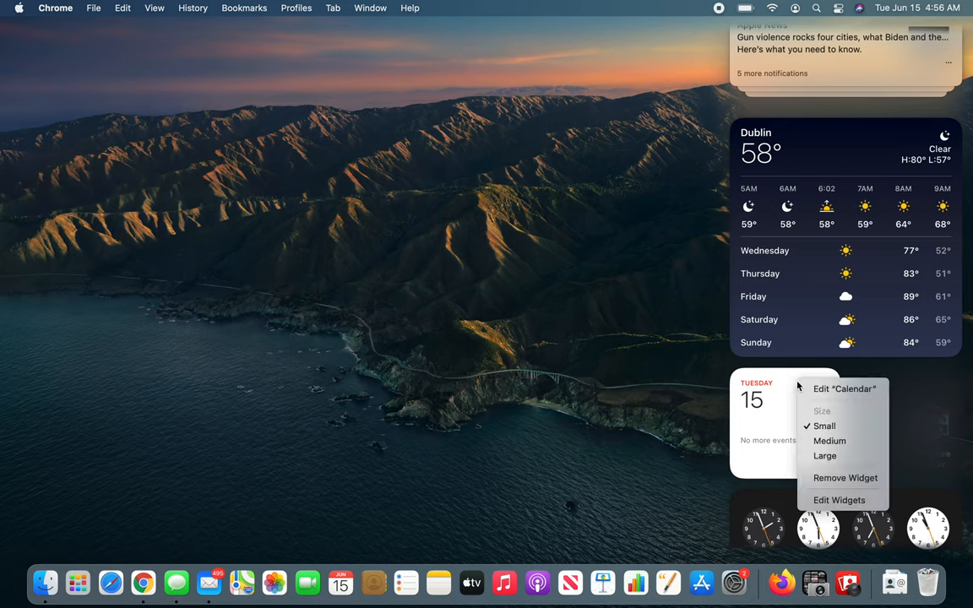
{"action": "mouse_move", "coordinate": [859, 482]}
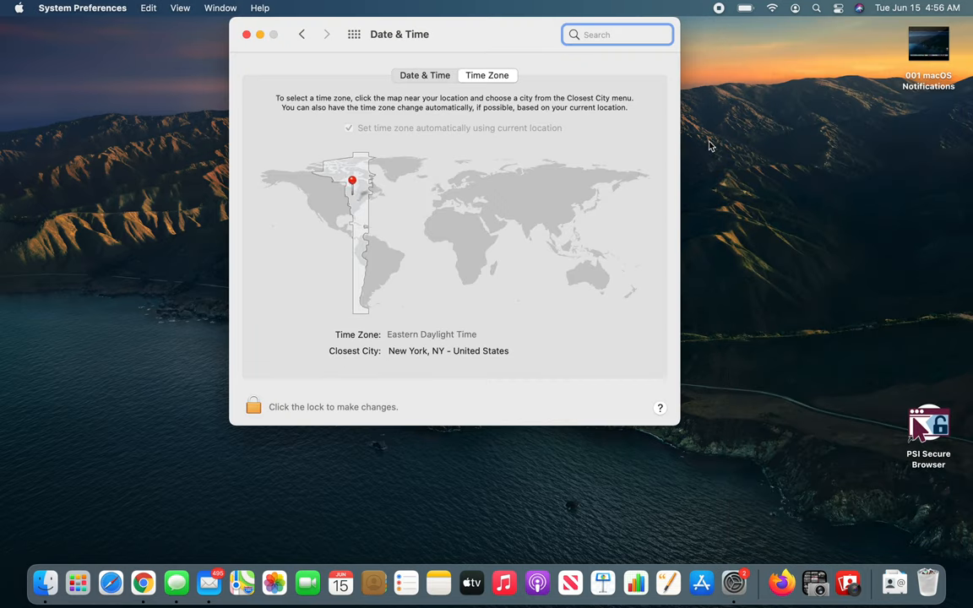
{"action": "left_click", "coordinate": [246, 34]}
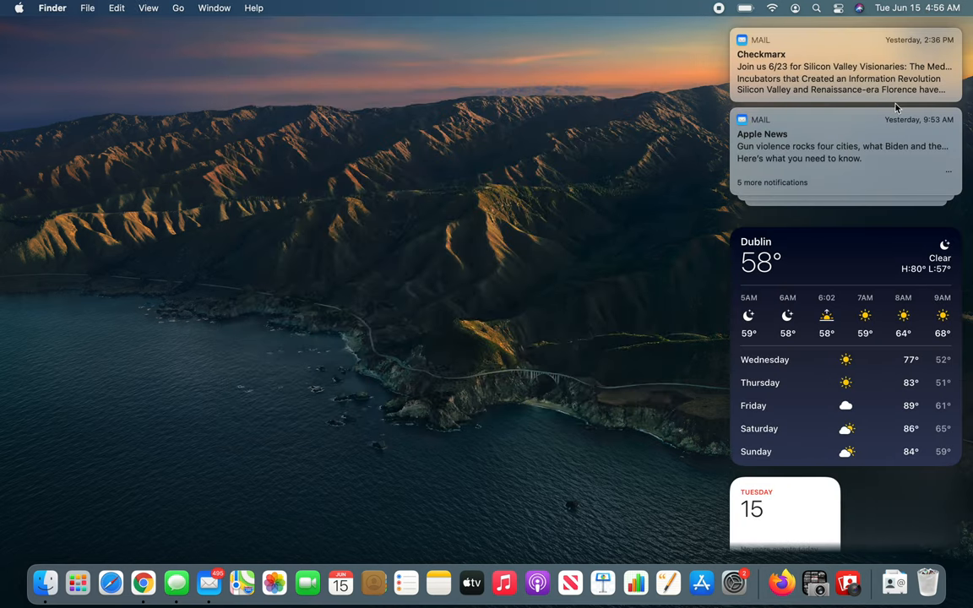
{"action": "scroll", "scroll_direction": "down", "scroll_amount": 3}
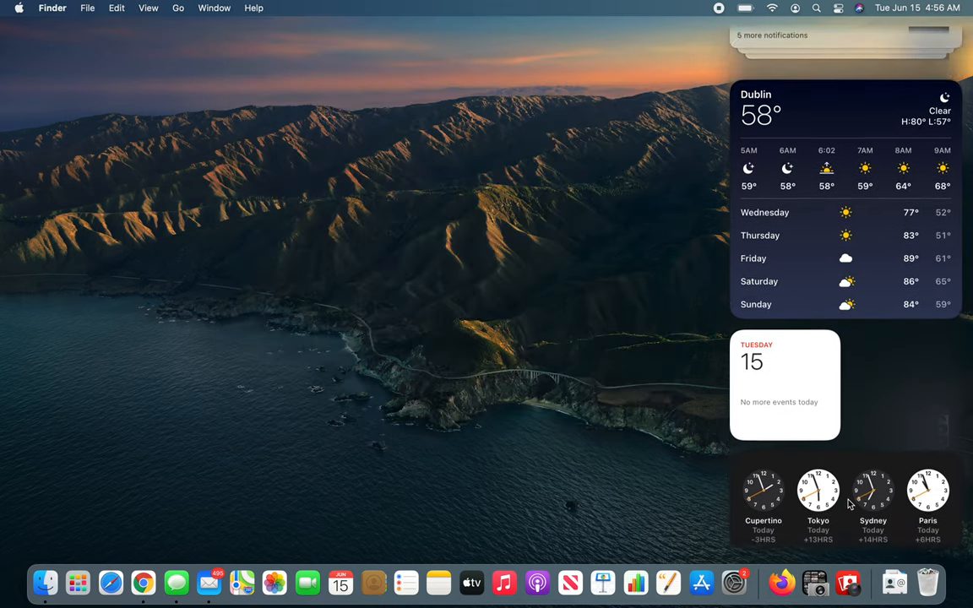
{"action": "scroll", "scroll_direction": "down", "scroll_amount": 3}
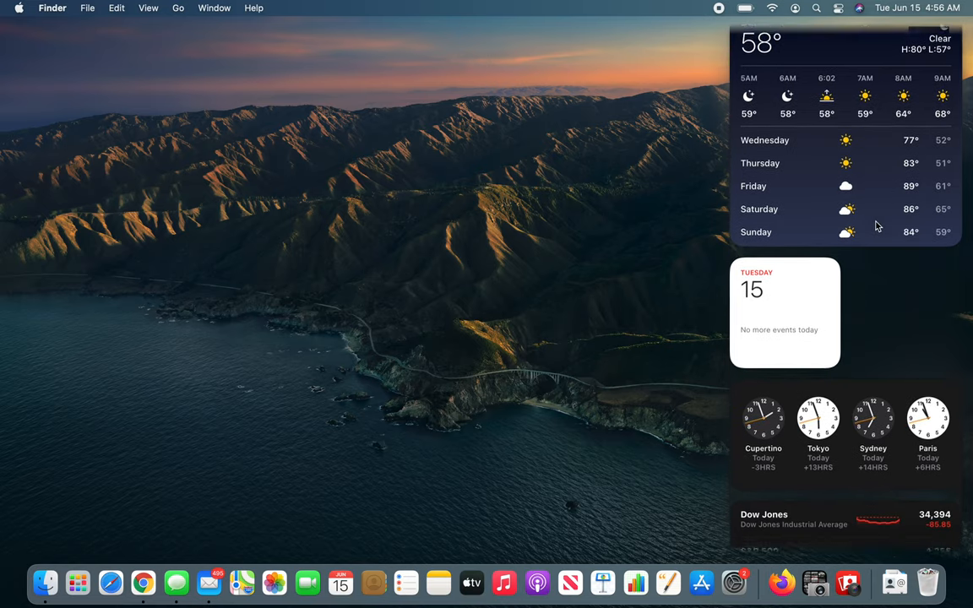
{"action": "scroll", "scroll_direction": "down", "scroll_amount": 3}
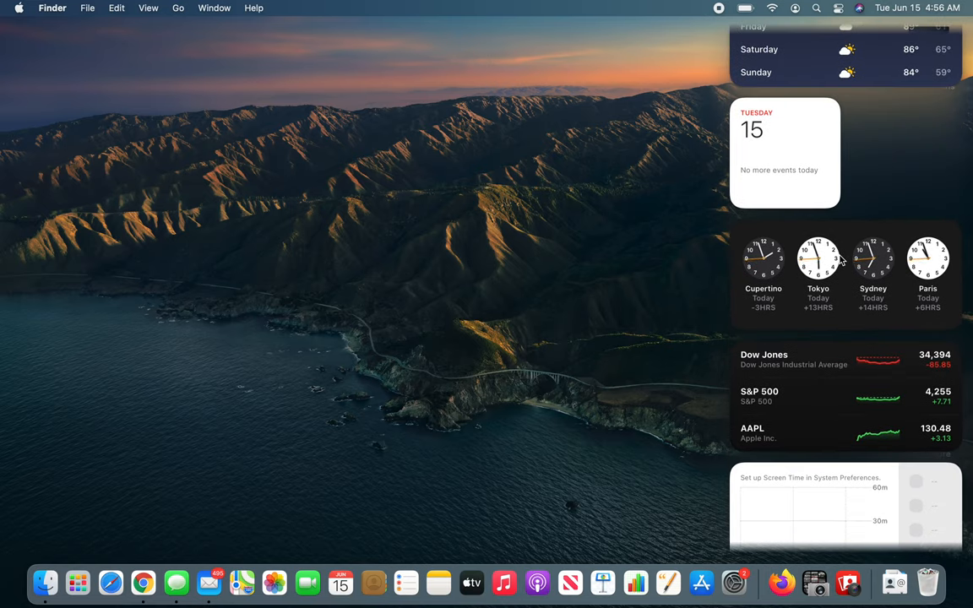
{"action": "right_click", "coordinate": [872, 260]}
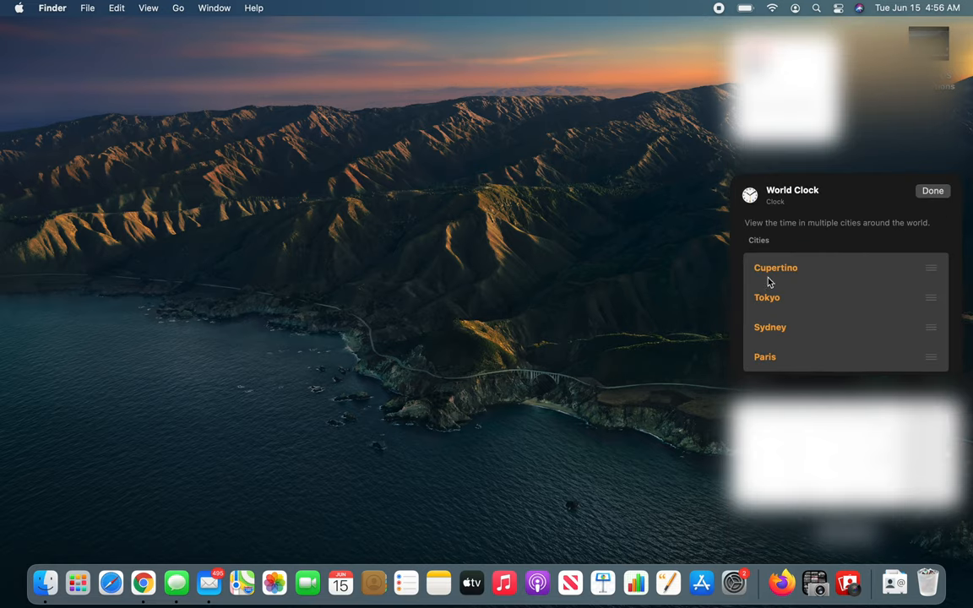
{"action": "mouse_move", "coordinate": [824, 269]}
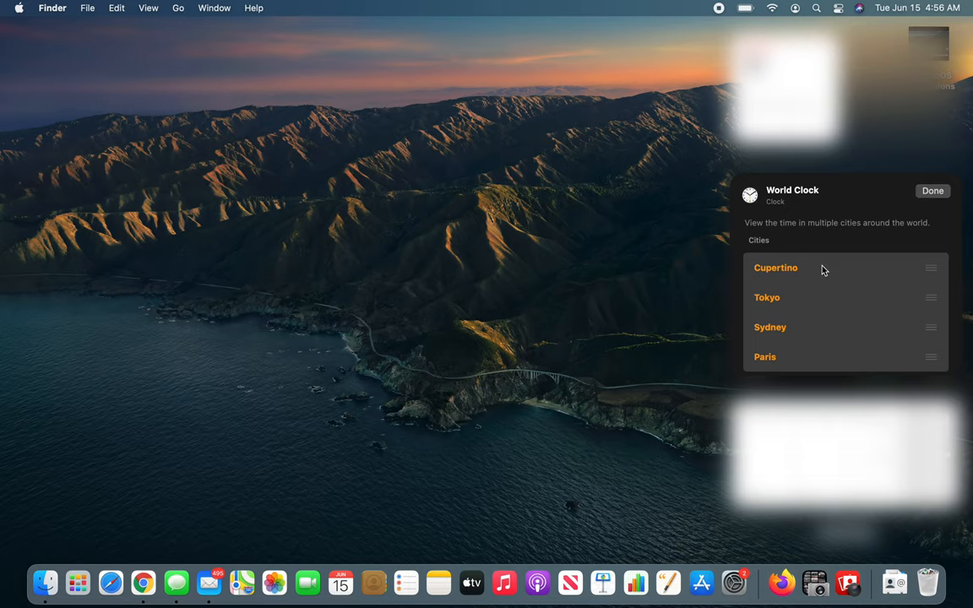
{"action": "left_click", "coordinate": [933, 190]}
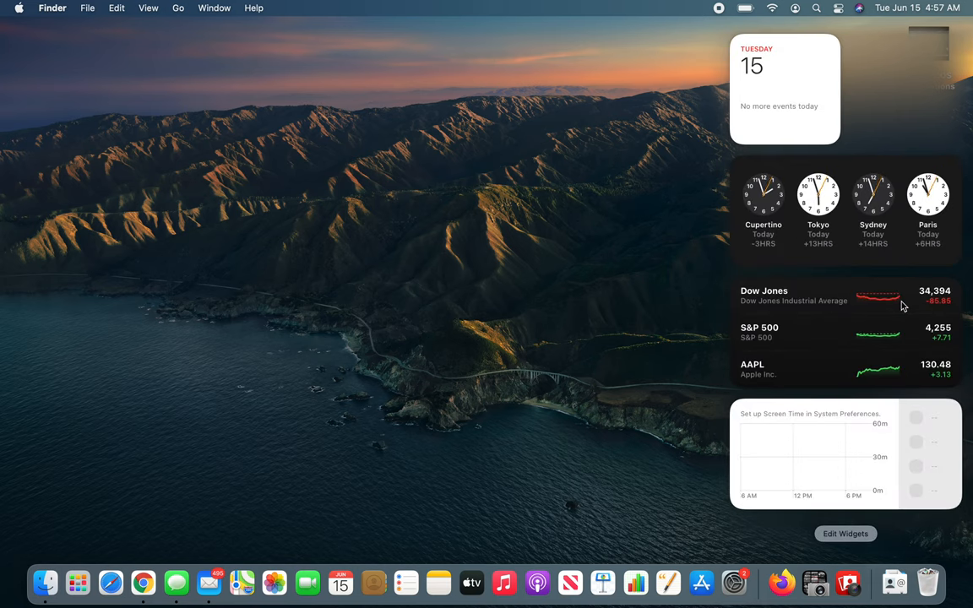
Remove the Stocks widget via its right-click menu
{"action": "right_click", "coordinate": [845, 304]}
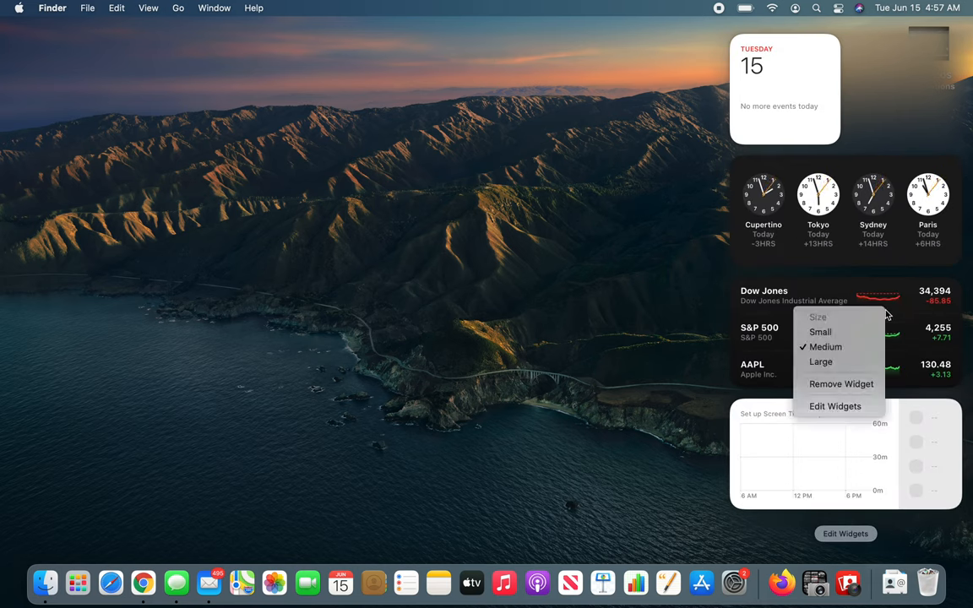
{"action": "mouse_move", "coordinate": [841, 383]}
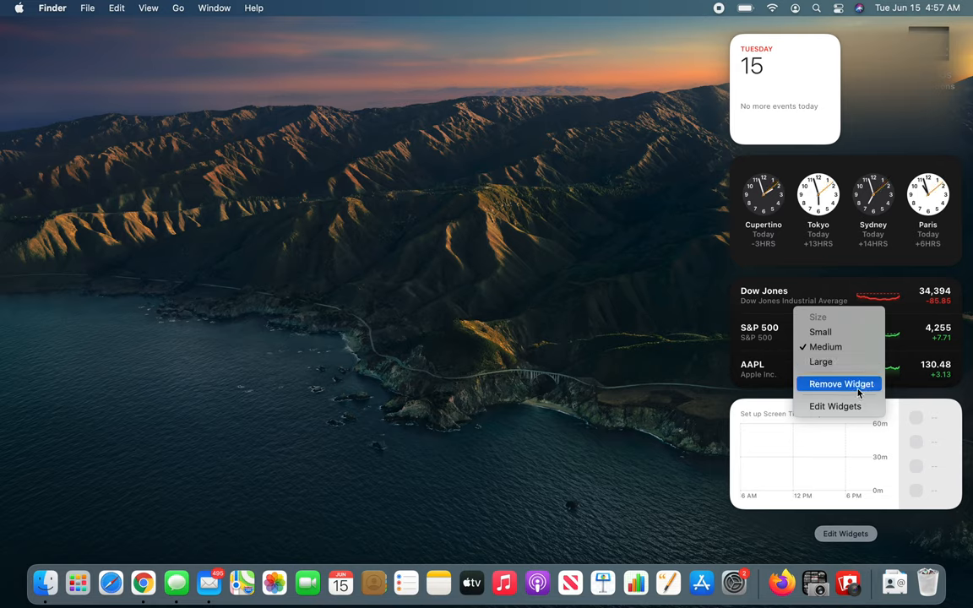
{"action": "left_click", "coordinate": [840, 384]}
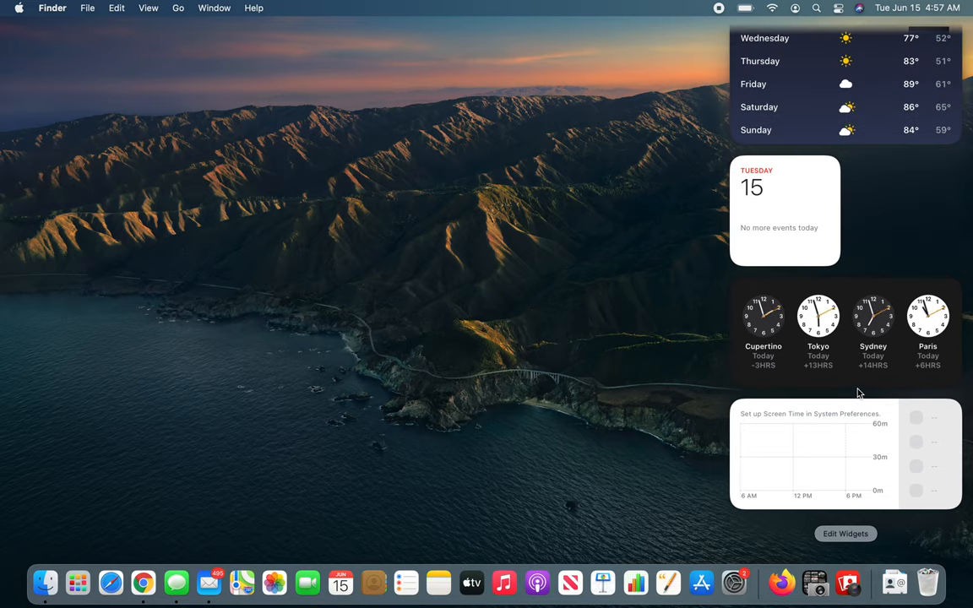
{"action": "mouse_move", "coordinate": [876, 467]}
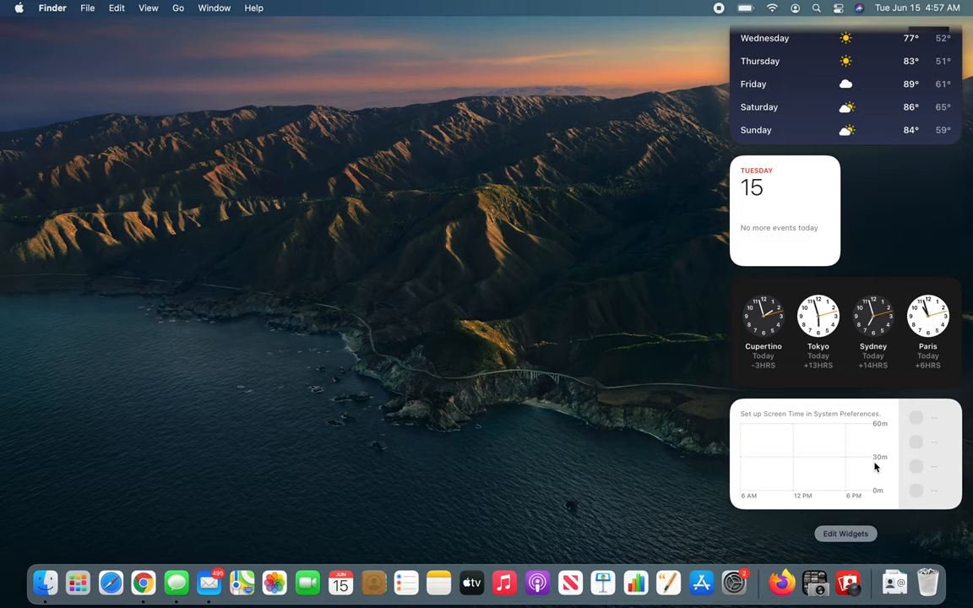
{"action": "mouse_move", "coordinate": [834, 428]}
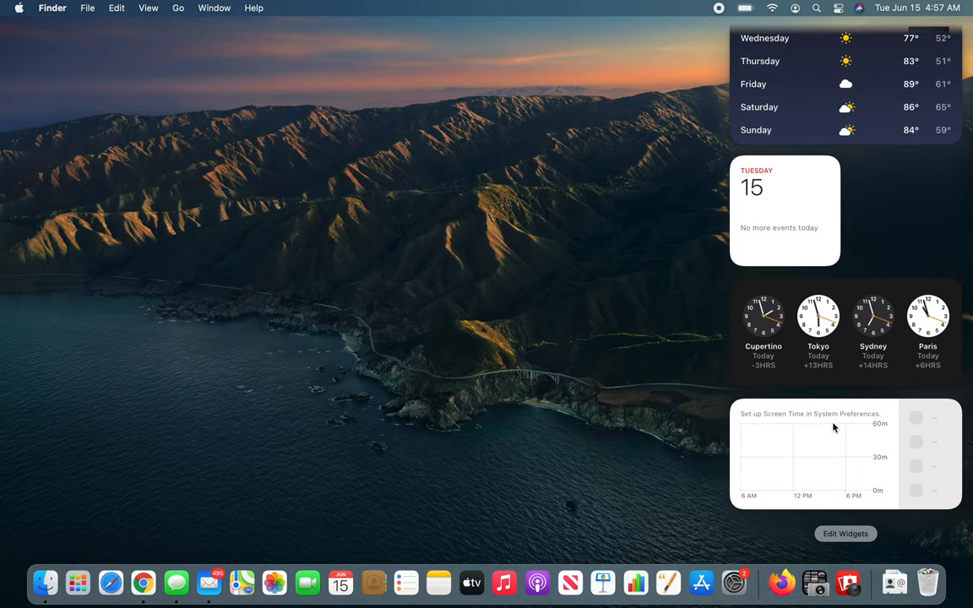
{"action": "left_click", "coordinate": [845, 533]}
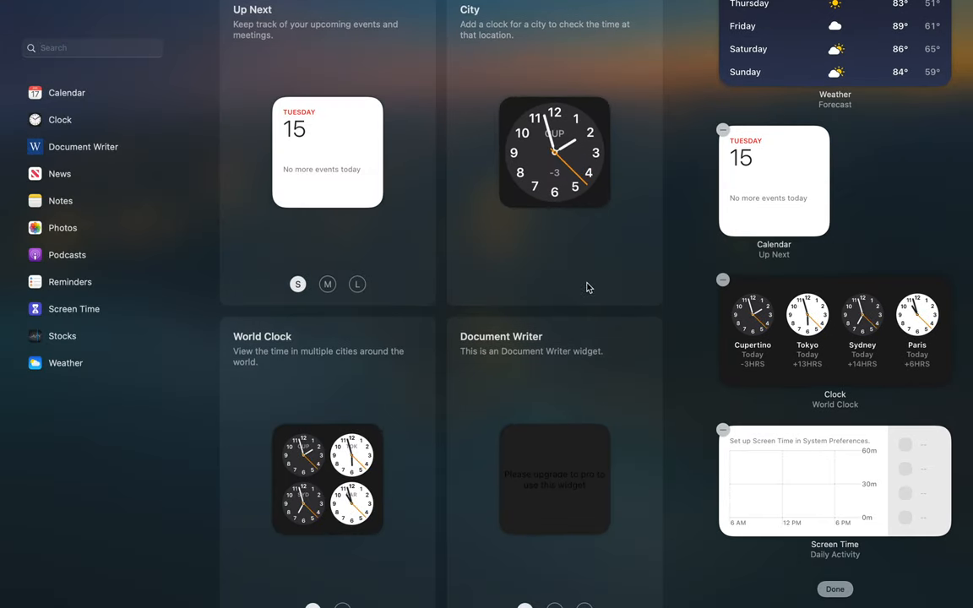
{"action": "scroll", "scroll_direction": "down", "scroll_amount": 3}
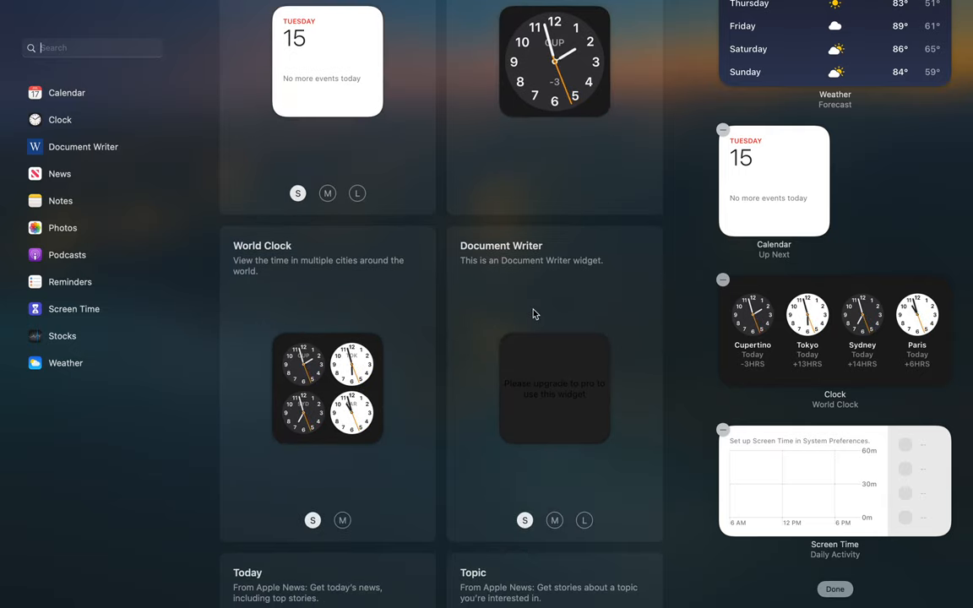
{"action": "scroll", "scroll_direction": "down", "scroll_amount": 3}
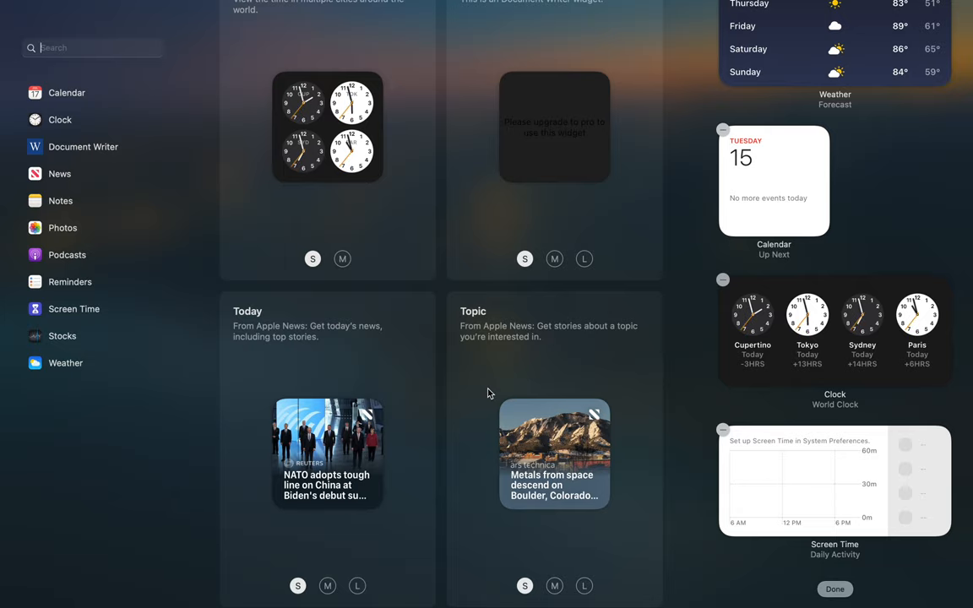
{"action": "scroll", "scroll_direction": "down", "scroll_amount": 3}
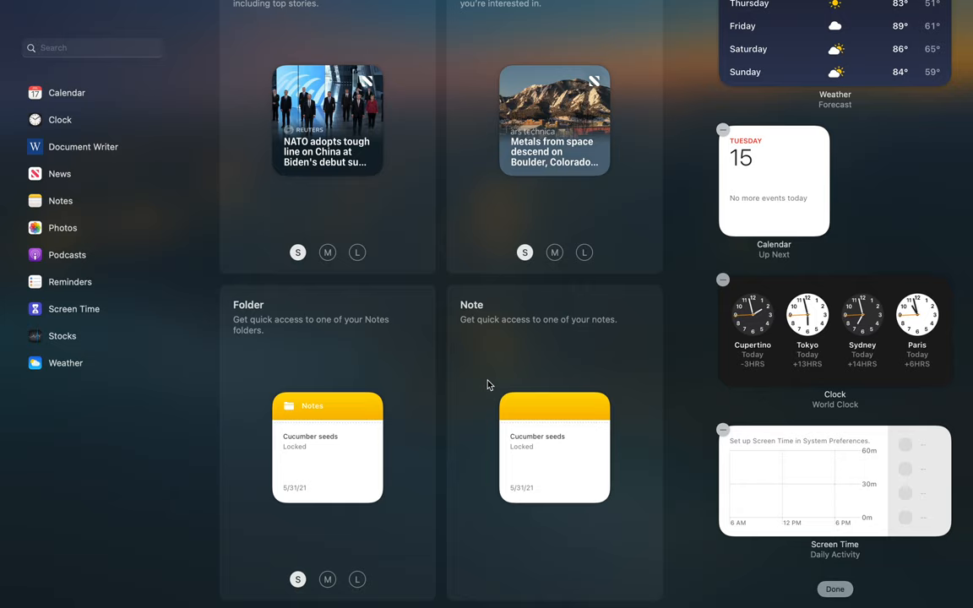
{"action": "scroll", "scroll_direction": "down", "scroll_amount": 3}
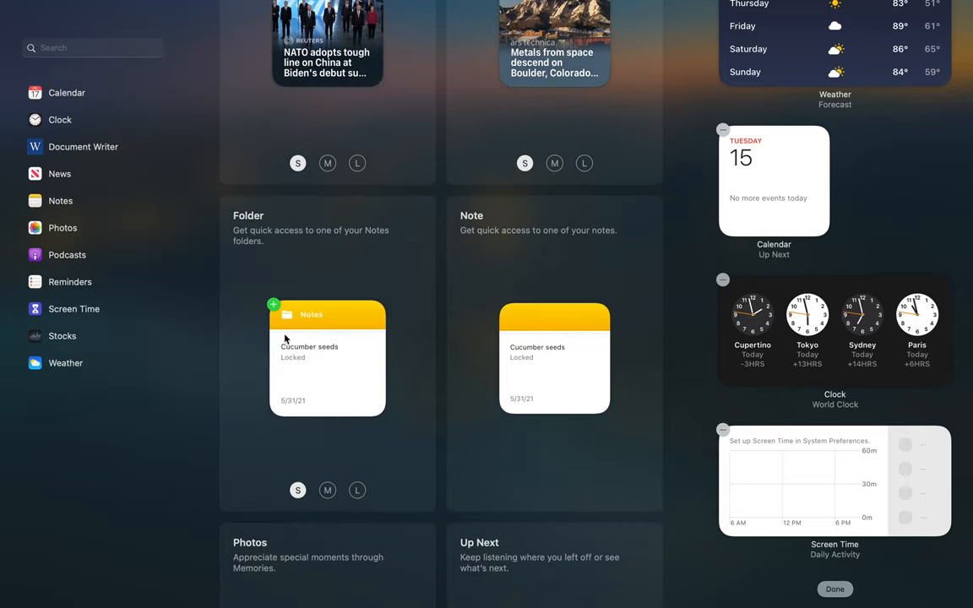
{"action": "scroll", "scroll_direction": "down", "scroll_amount": 3}
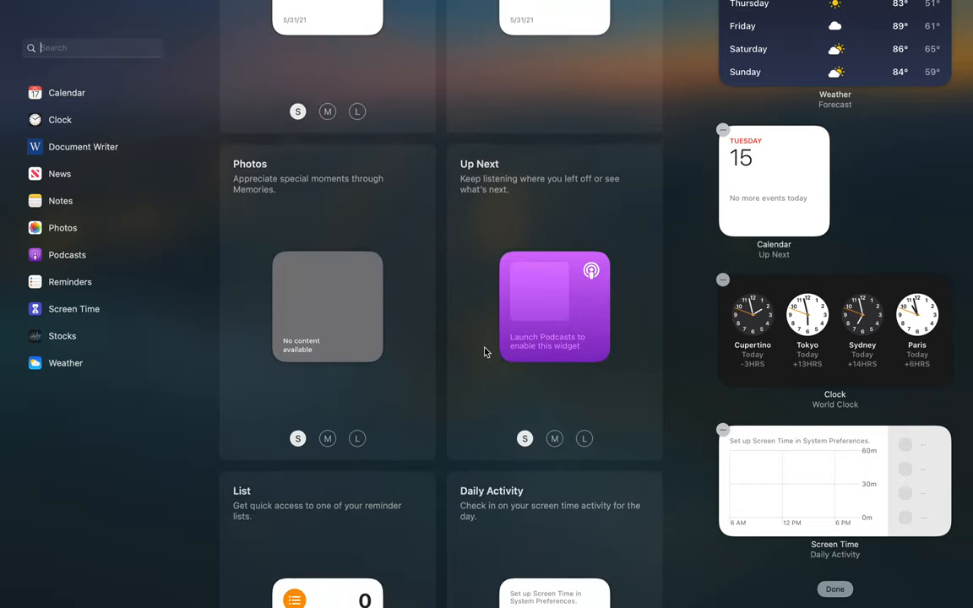
{"action": "scroll", "scroll_direction": "down", "scroll_amount": 3}
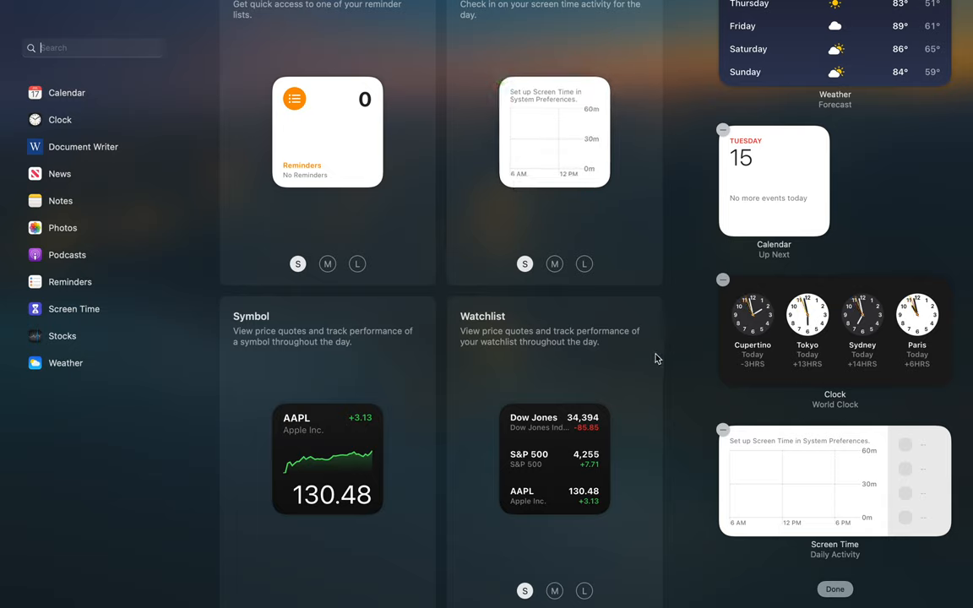
{"action": "mouse_move", "coordinate": [731, 421]}
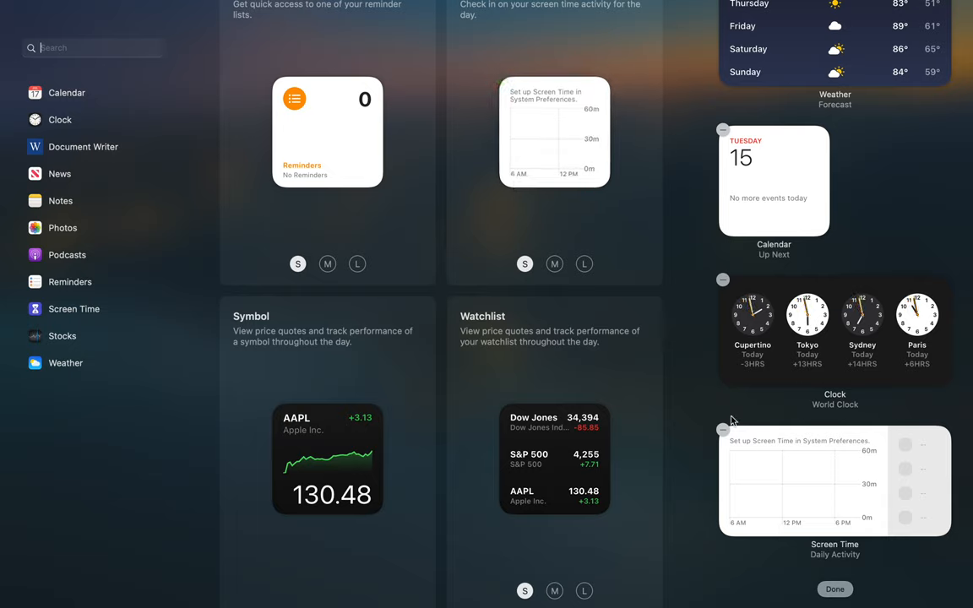
{"action": "mouse_move", "coordinate": [833, 560]}
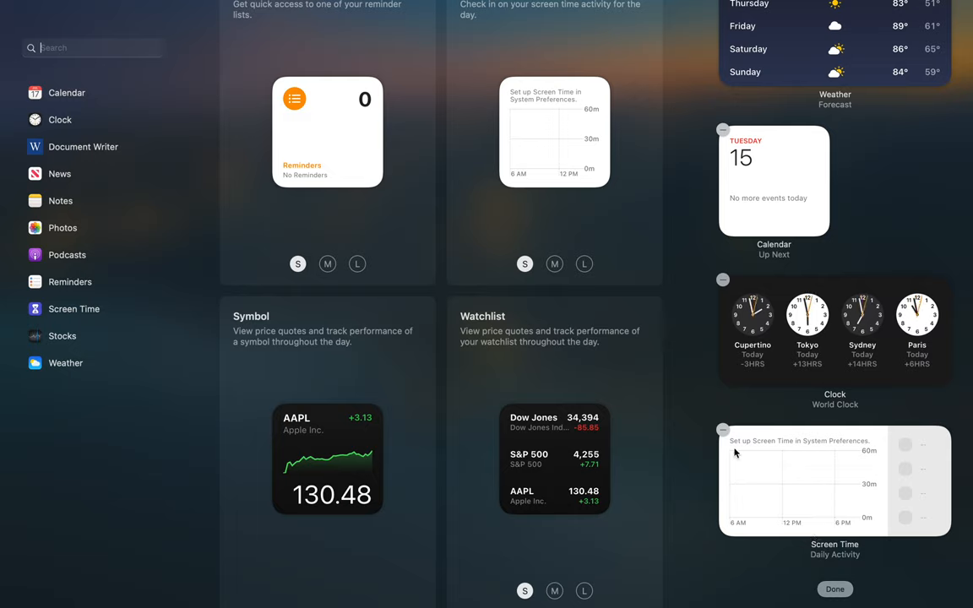
{"action": "mouse_move", "coordinate": [769, 500]}
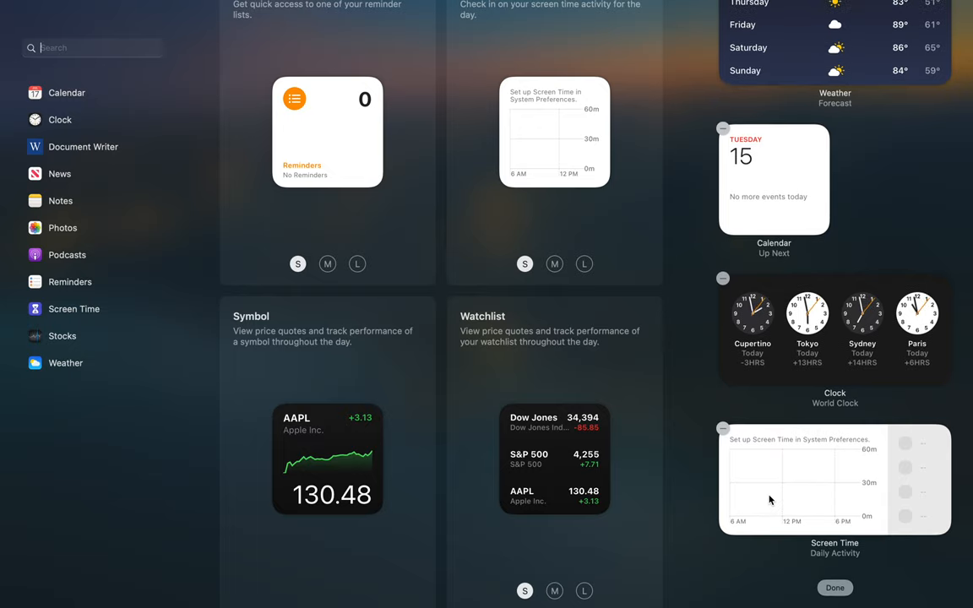
{"action": "scroll", "scroll_direction": "down", "scroll_amount": 3}
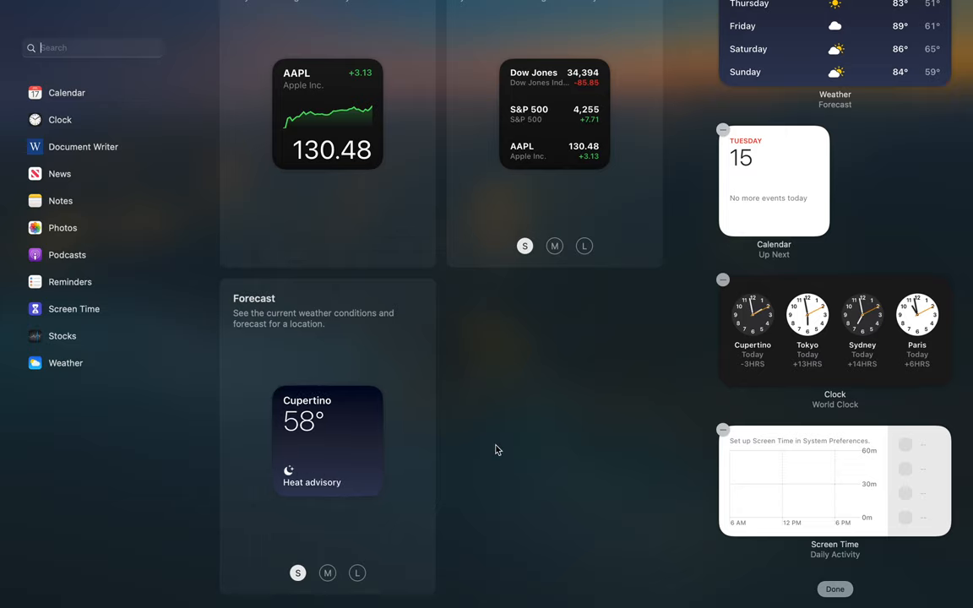
{"action": "scroll", "scroll_direction": "down", "scroll_amount": 3}
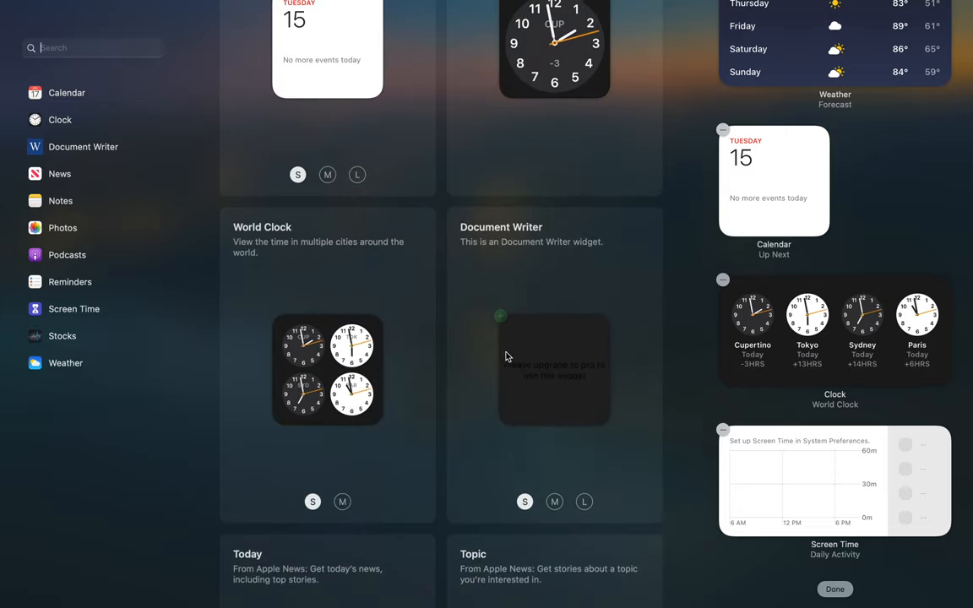
{"action": "mouse_move", "coordinate": [328, 174]}
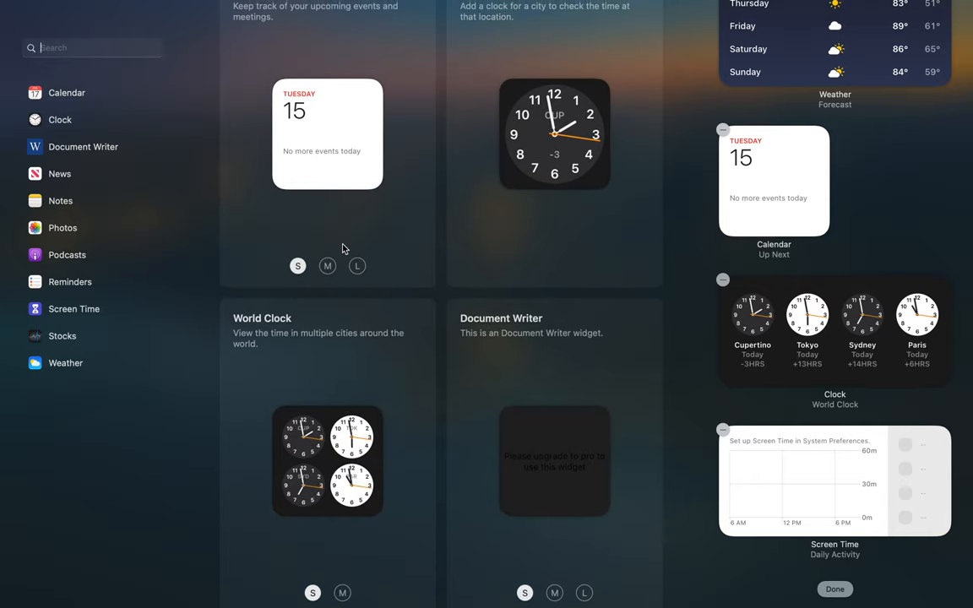
Preview Up Next at medium size, then scroll the gallery to News and Notes
{"action": "left_click", "coordinate": [357, 266]}
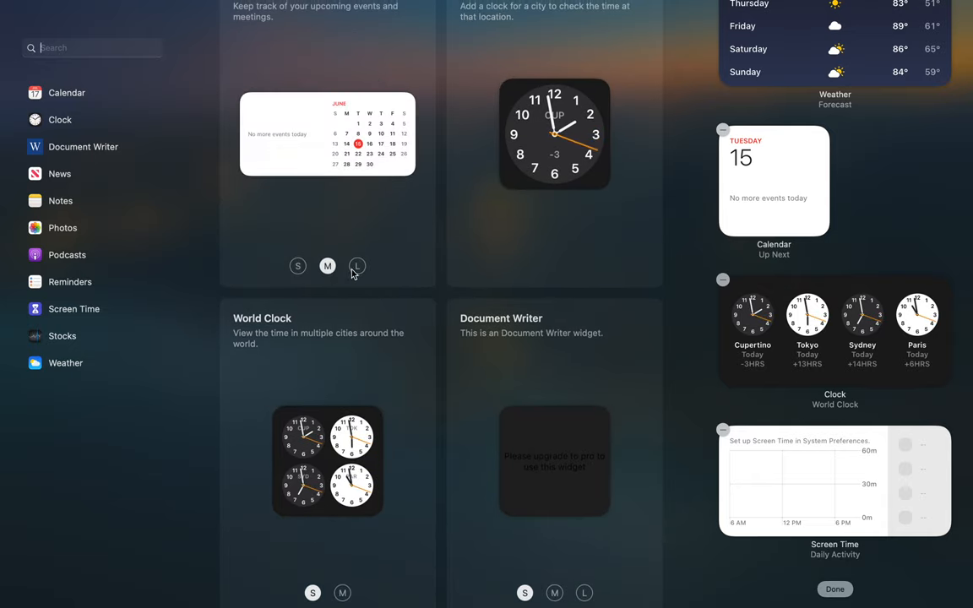
{"action": "left_click", "coordinate": [357, 266]}
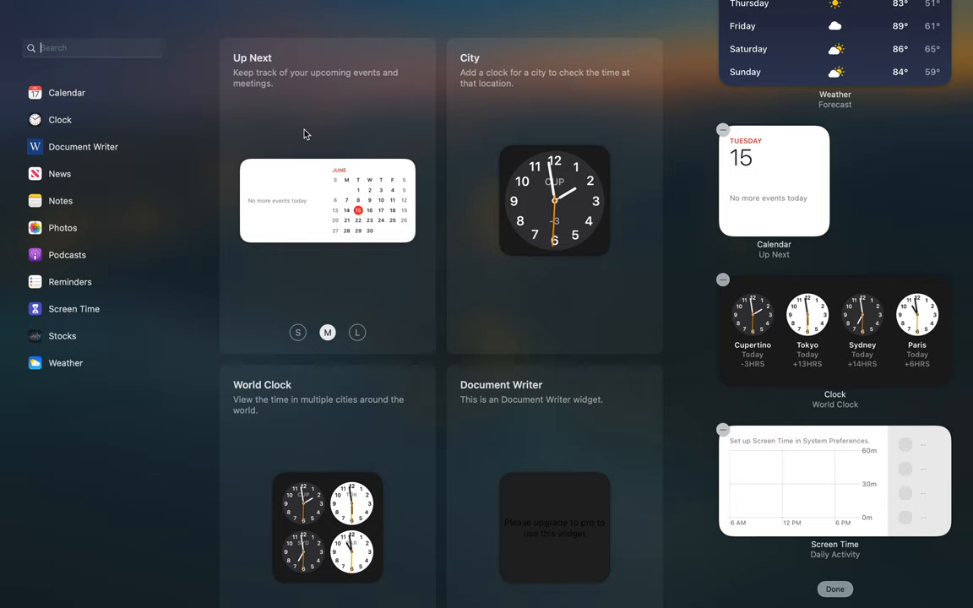
{"action": "mouse_move", "coordinate": [336, 69]}
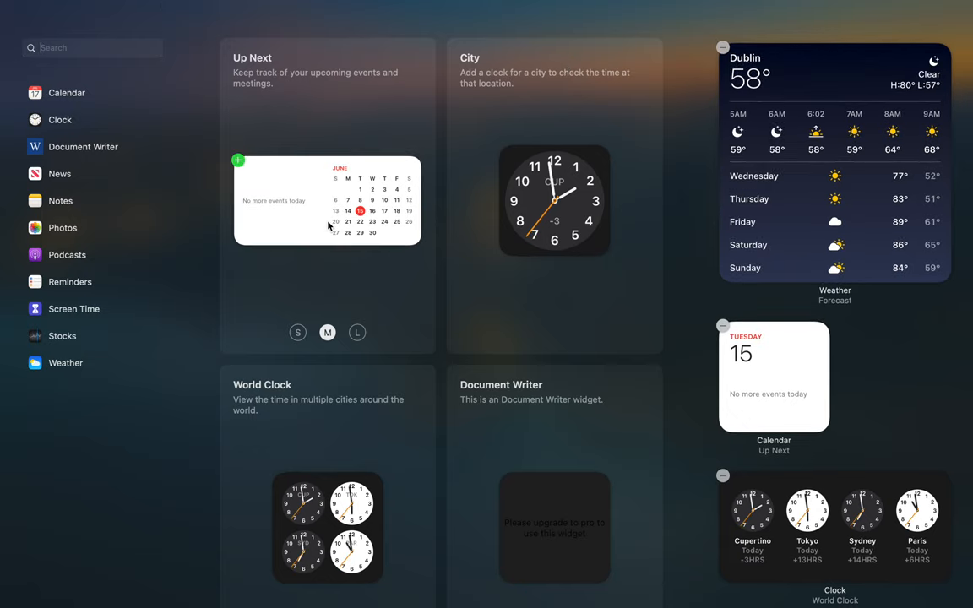
{"action": "scroll", "scroll_direction": "down", "scroll_amount": 3}
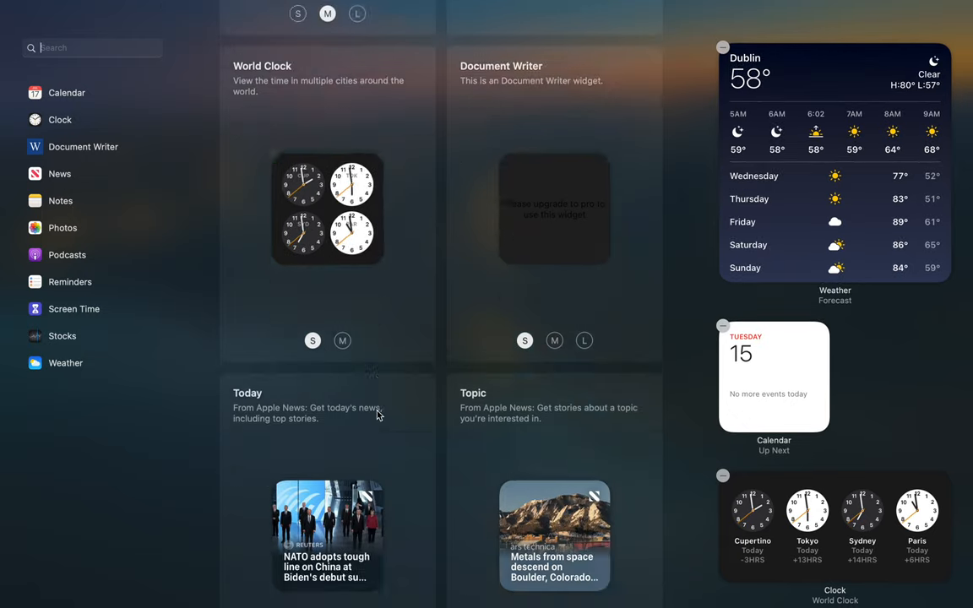
{"action": "scroll", "scroll_direction": "down", "scroll_amount": 3}
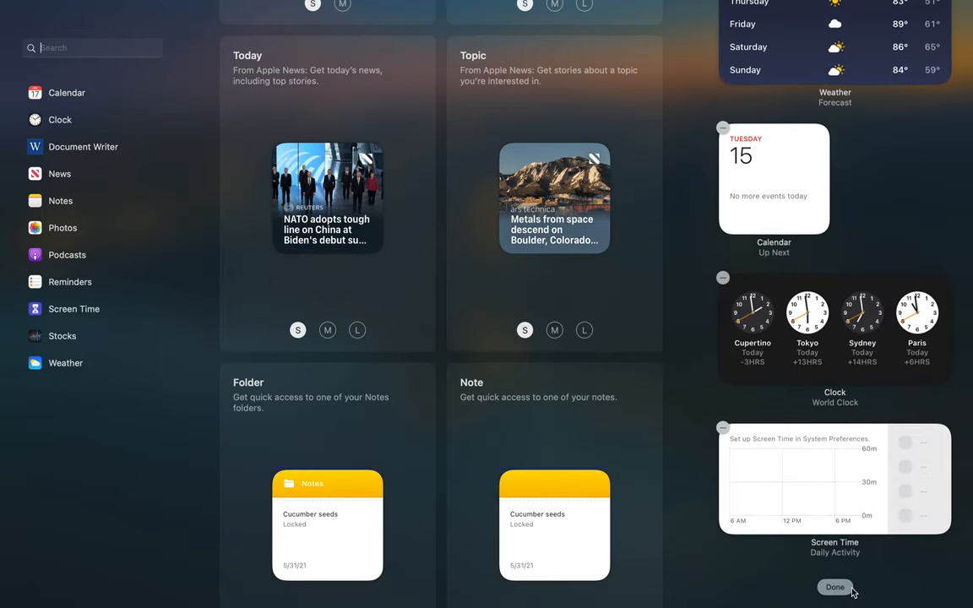
Exit widget editing and dismiss Notification Center to show the desktop
{"action": "left_click", "coordinate": [834, 587]}
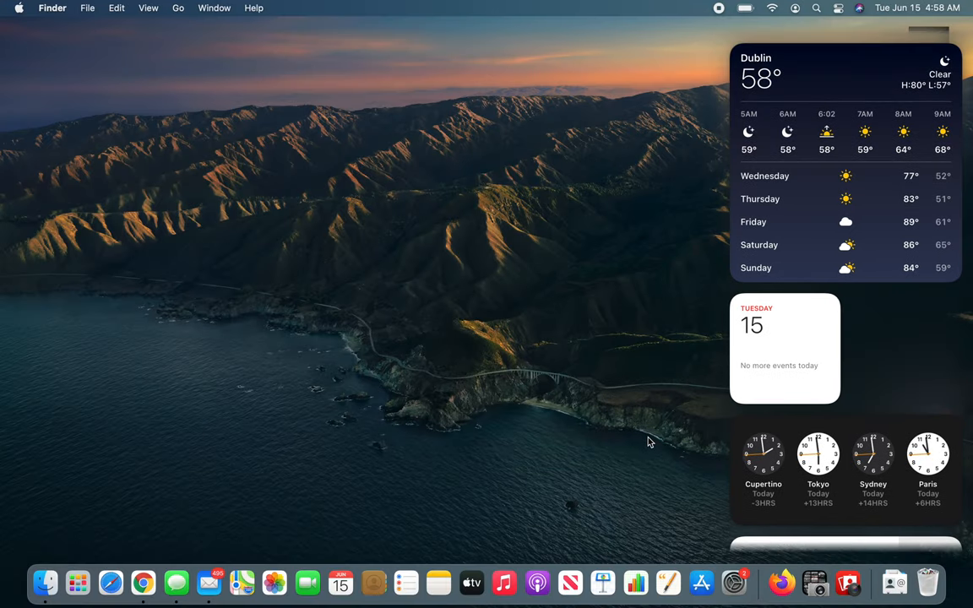
{"action": "right_click", "coordinate": [647, 440]}
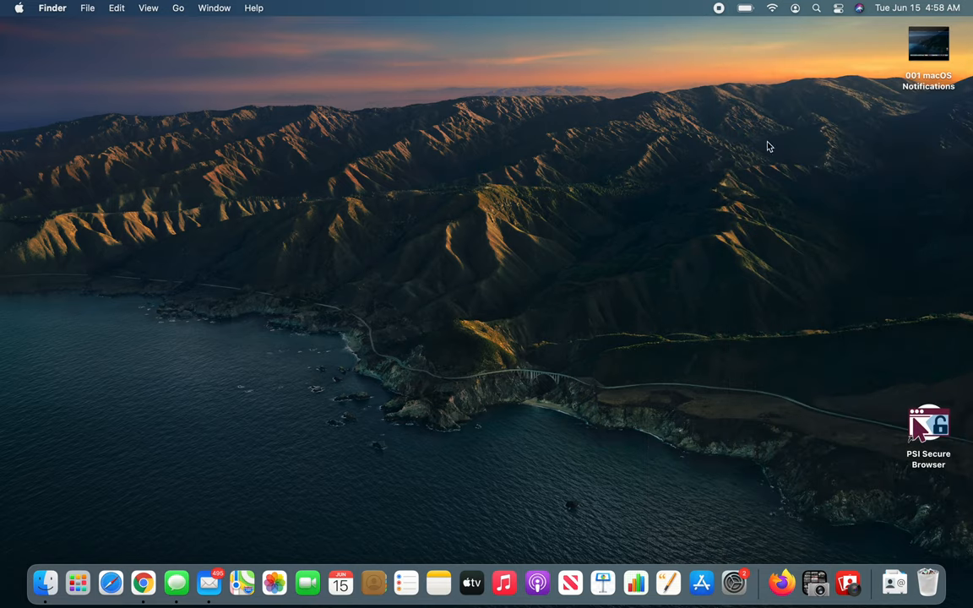
{"action": "mouse_move", "coordinate": [731, 145]}
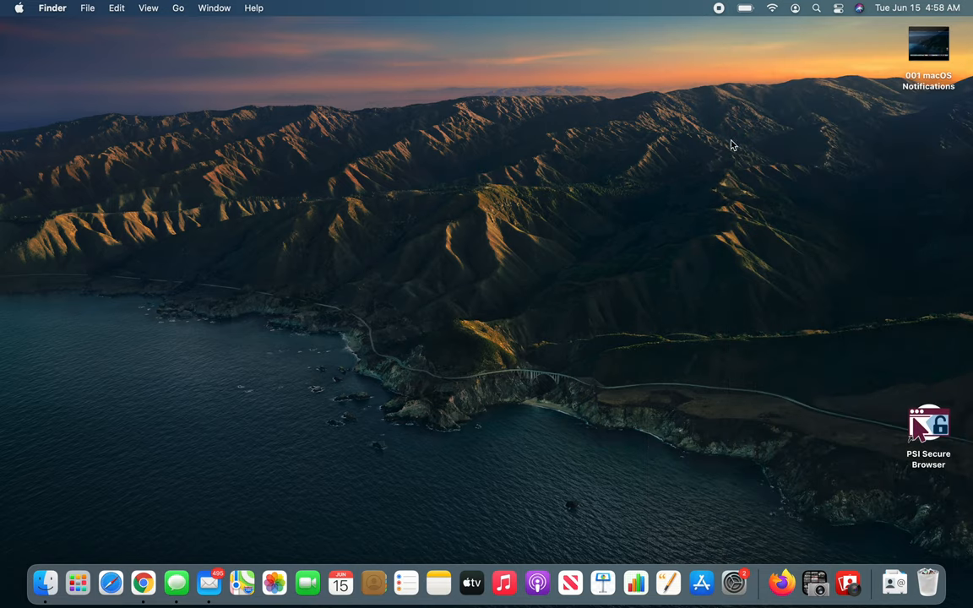
{"action": "mouse_move", "coordinate": [512, 183]}
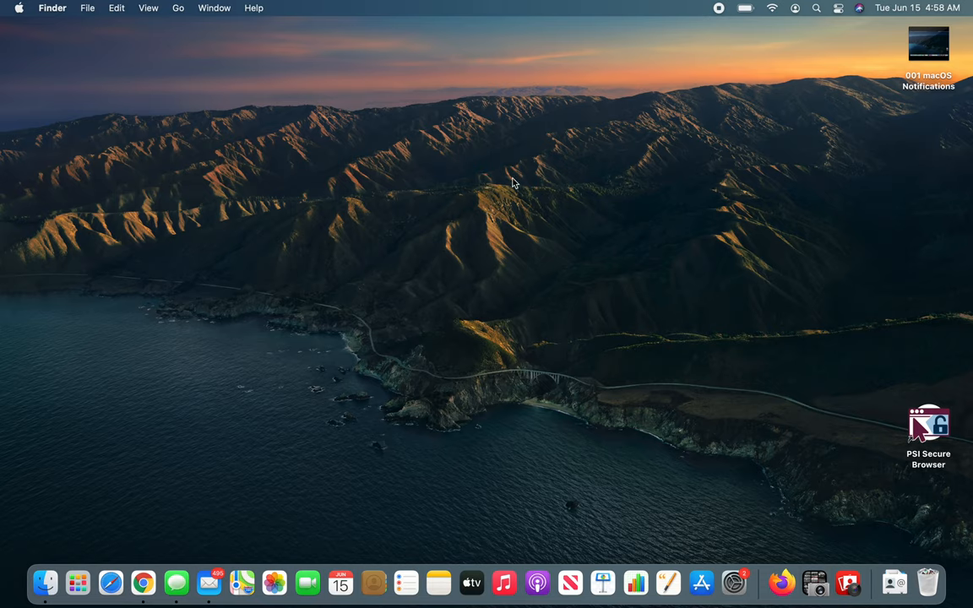